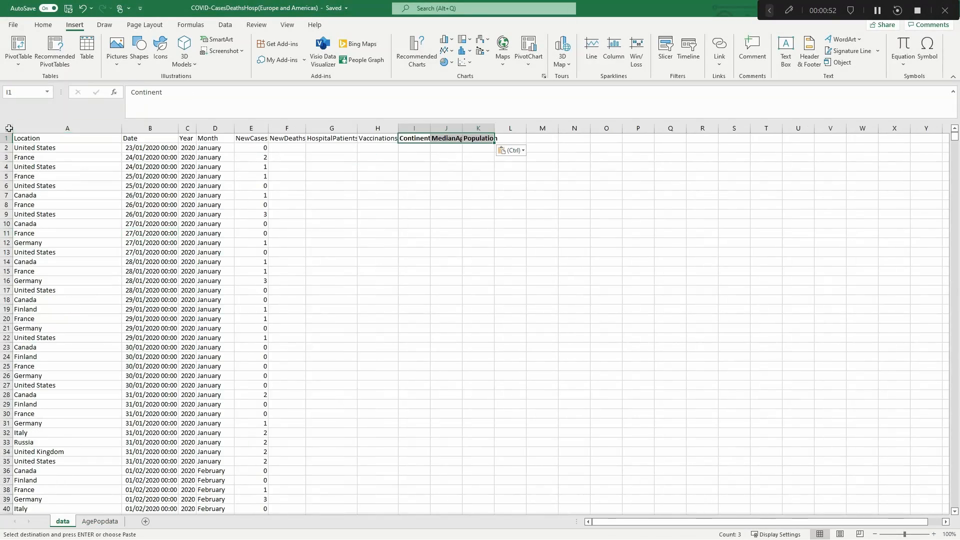
# Step: Enter =VLOOKUP(A2,AgePopdata!A:B,2,0) in I2 and fill Continent, MedianAge and Population lookups
pyautogui.write('=VLOOKUP(')
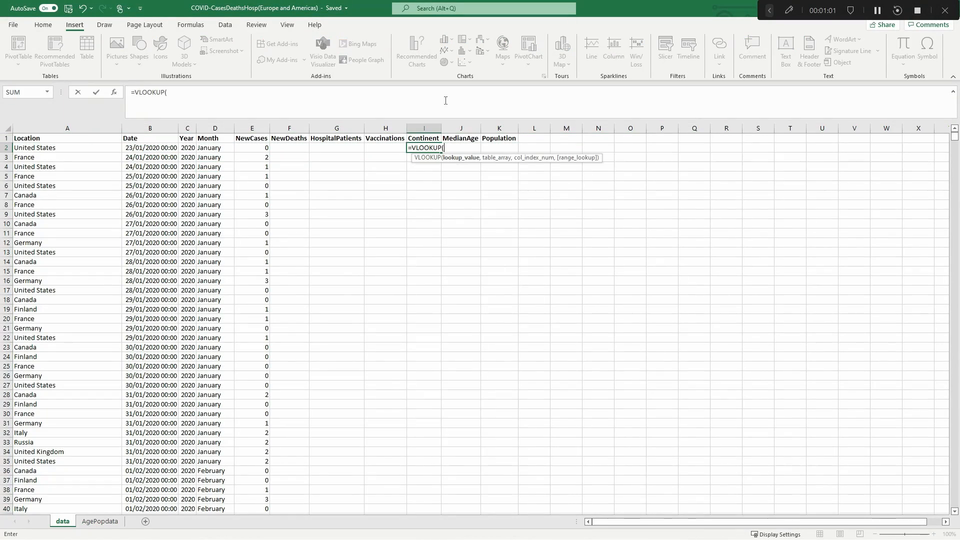
pyautogui.press('enter')
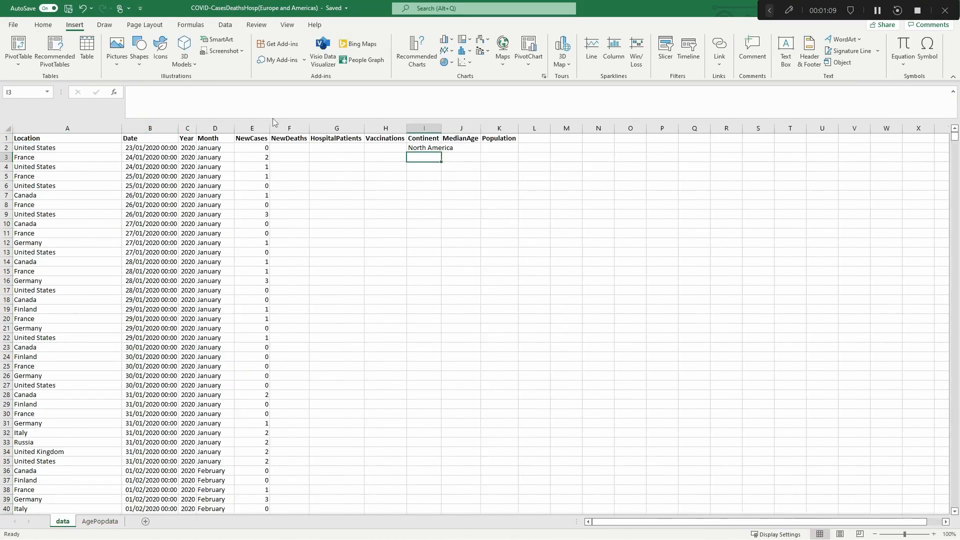
pyautogui.write('=VLOOKUP(A2,AgePopdata!A:B,2,0)')
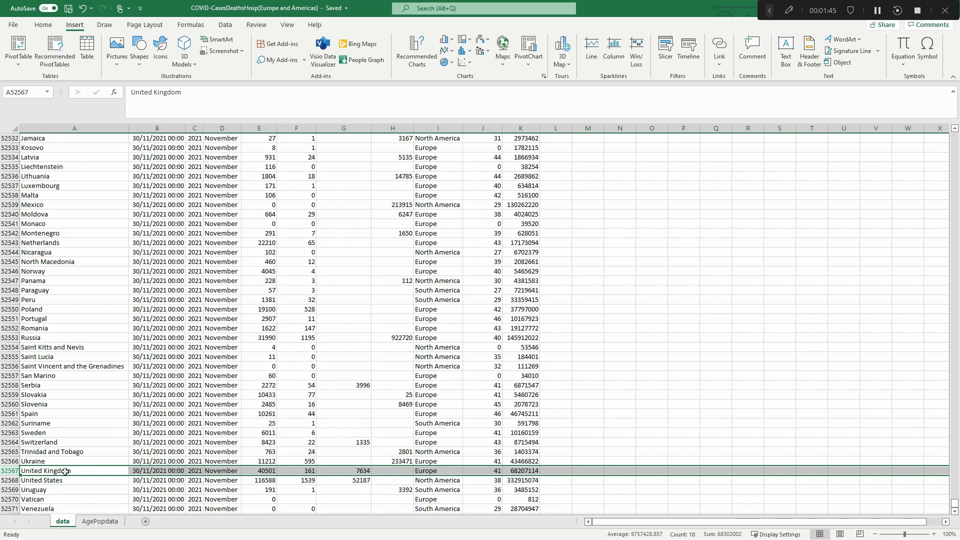
pyautogui.click(100, 521)
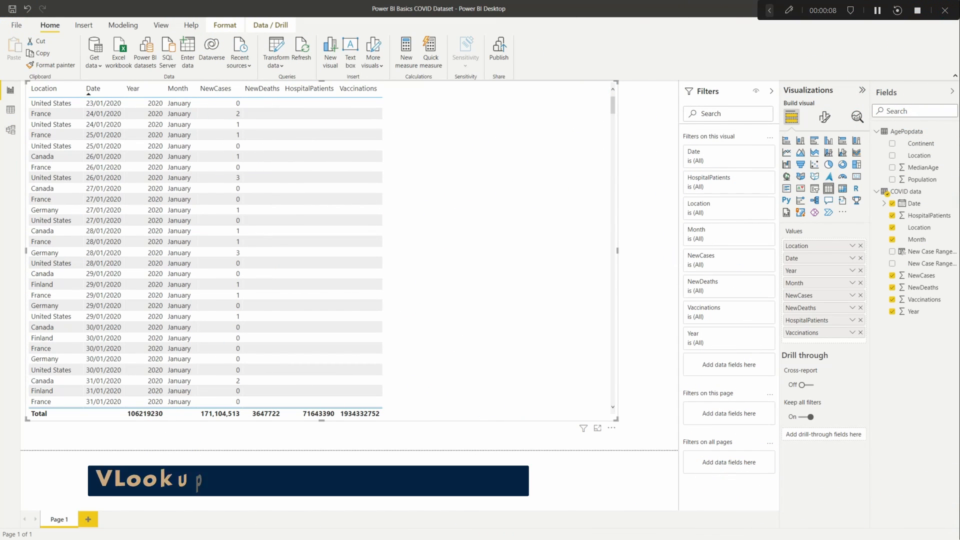
pyautogui.write('Lookup In DAX - LOOKUPVALUE')
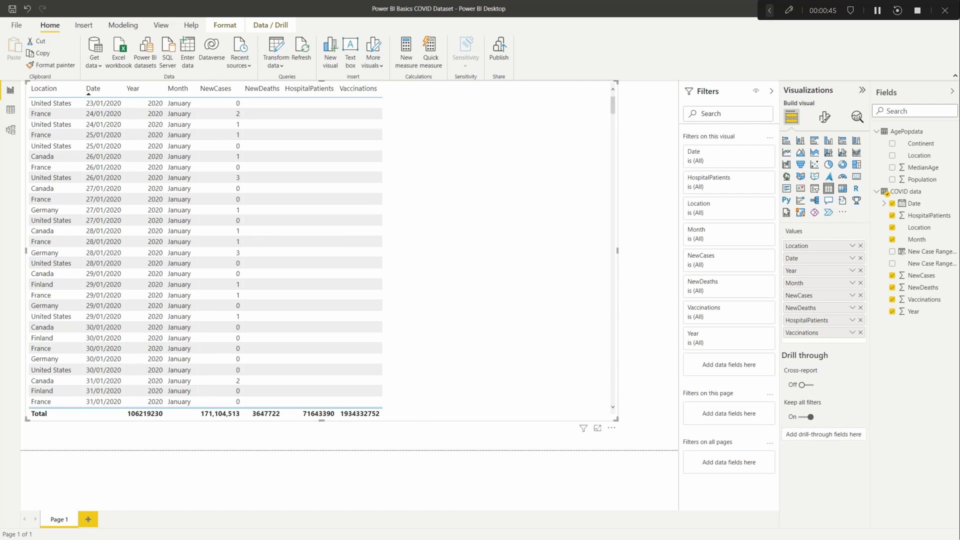
pyautogui.moveTo(917, 239)
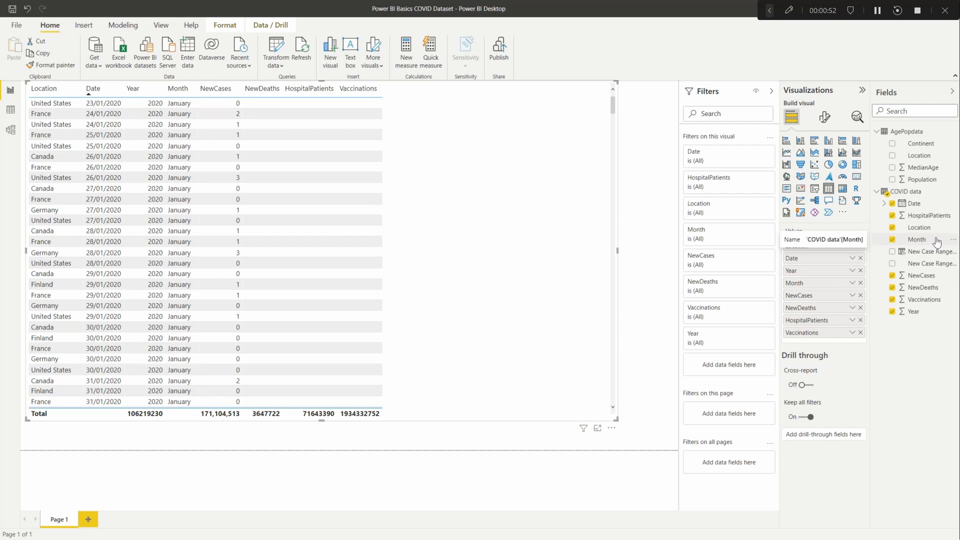
pyautogui.moveTo(918, 227)
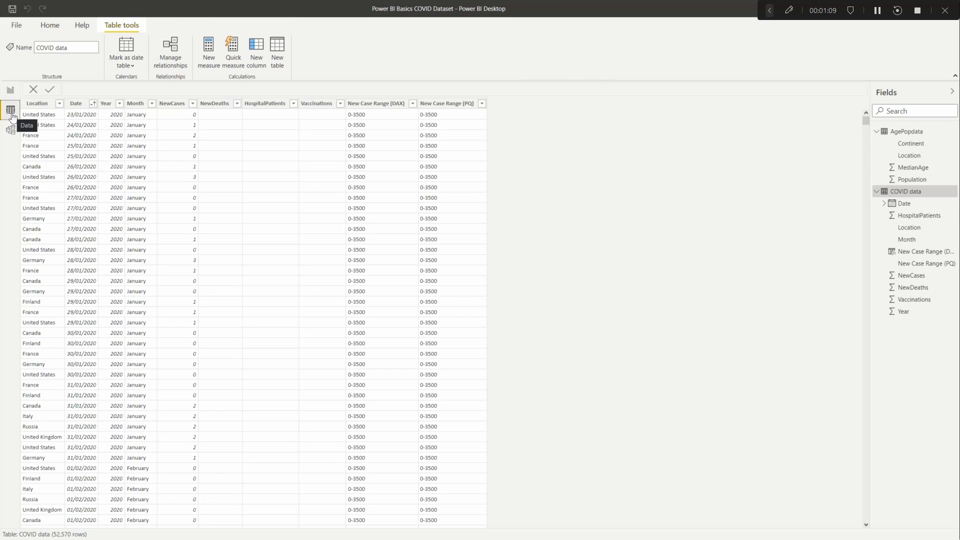
pyautogui.moveTo(256, 50)
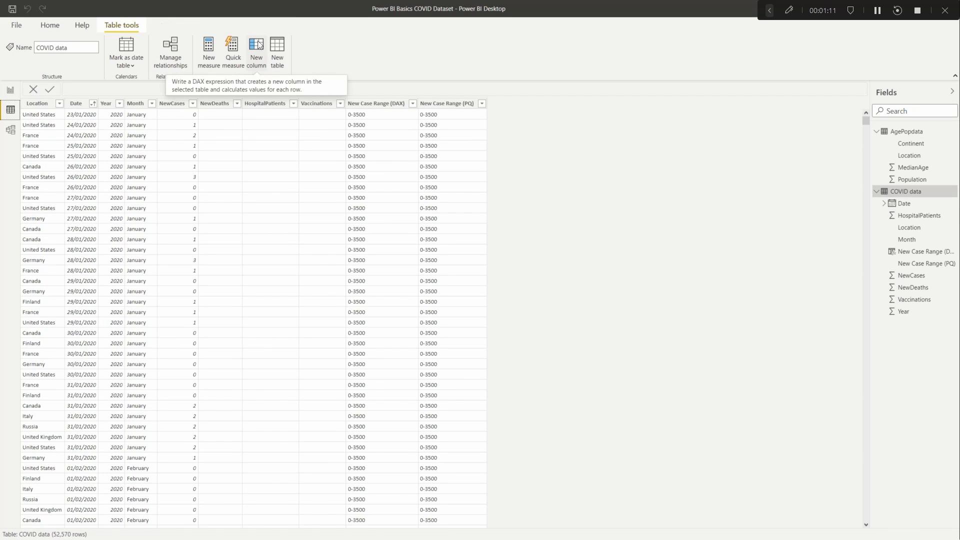
# Step: Add a COVID data column named Continent (DAX) and begin its LOOKUPVALUE formula
pyautogui.click(256, 52)
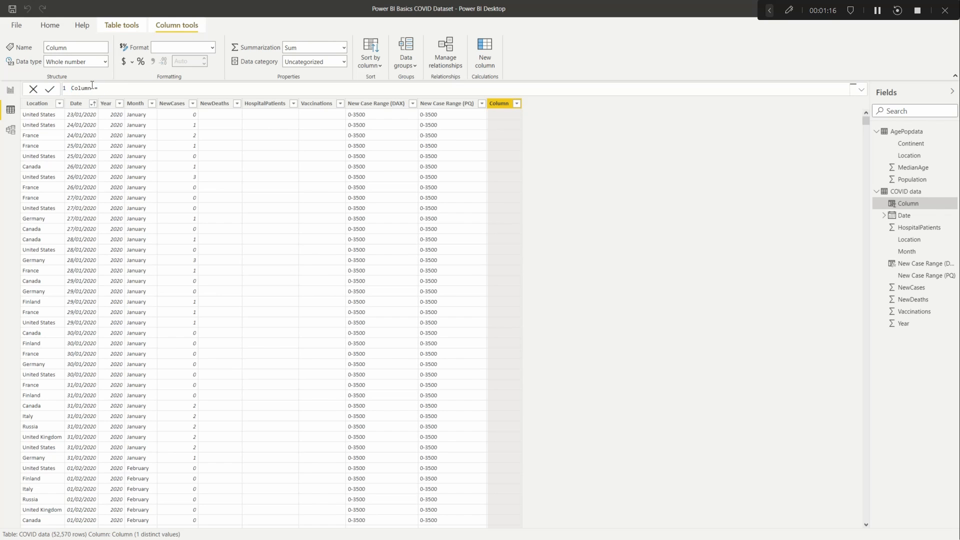
pyautogui.doubleClick(81, 88)
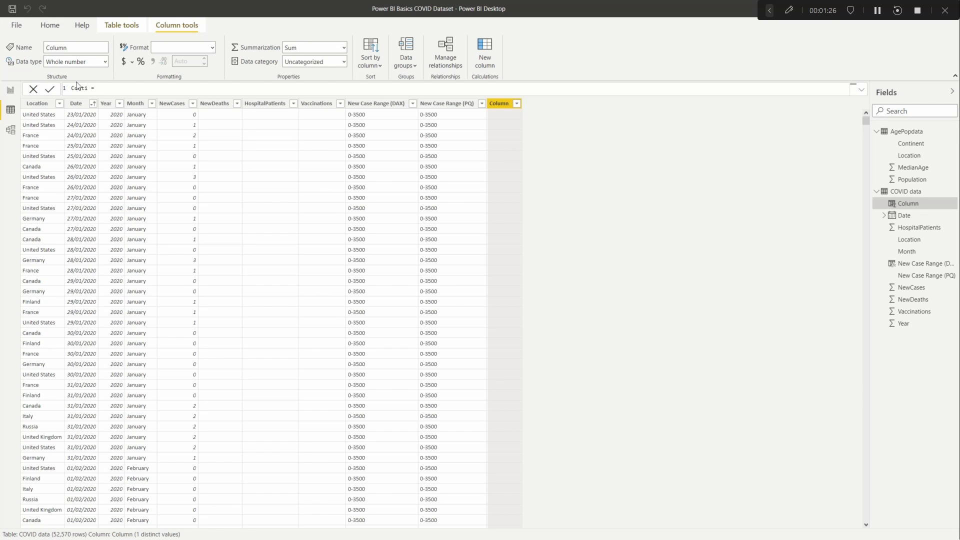
pyautogui.write('Continent')
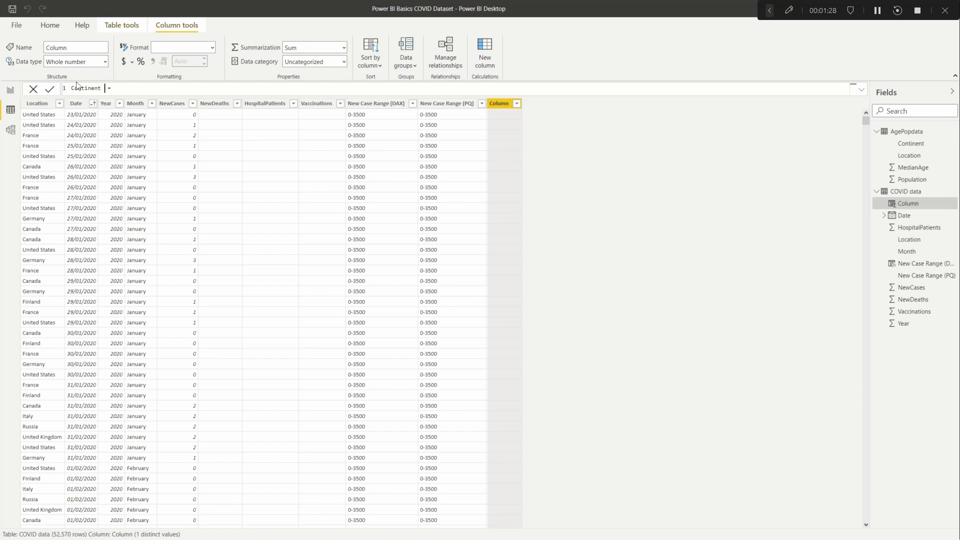
pyautogui.write('(DAX')
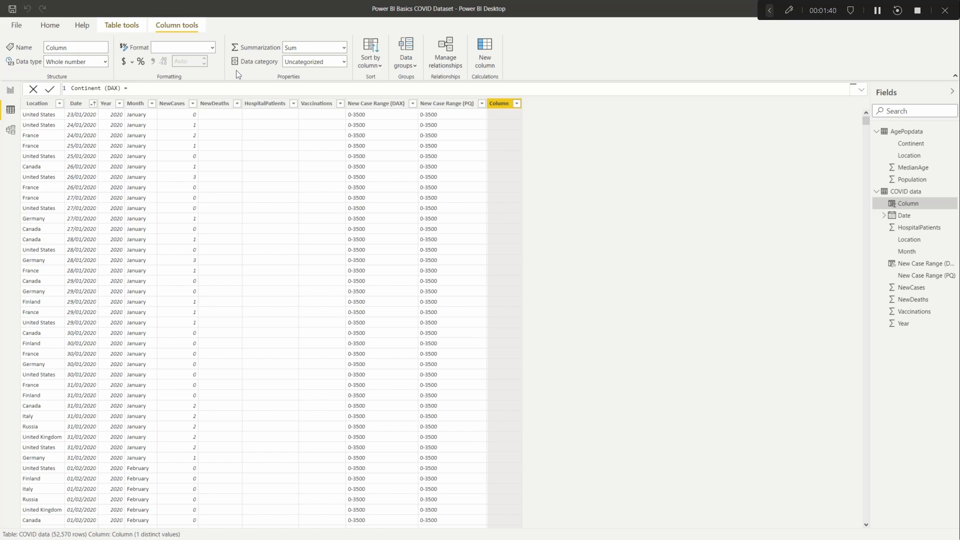
pyautogui.write('loo')
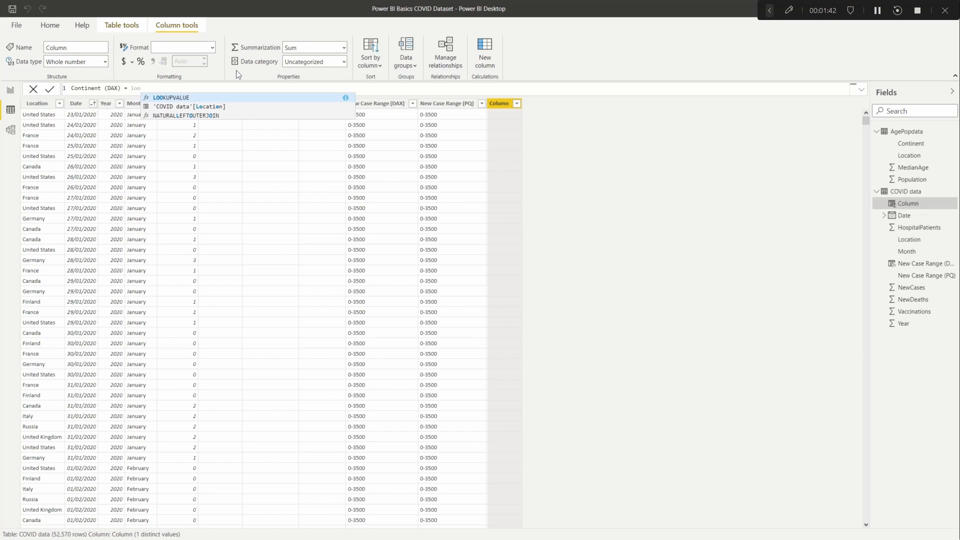
# Step: Complete LOOKUPVALUE(AgePopdata[Continent], AgePopdata[Location], 'COVID data'[Location]) for Continent (DAX)
pyautogui.click(171, 98)
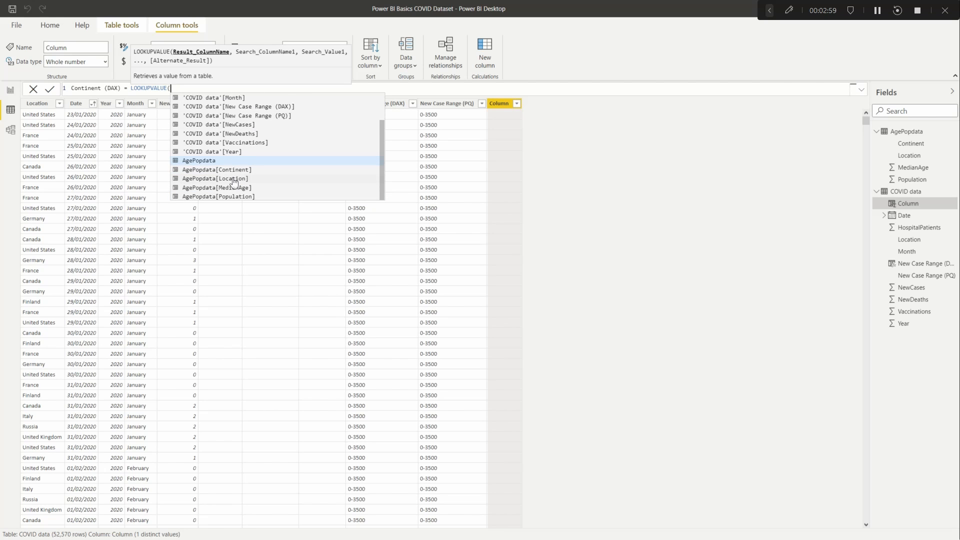
pyautogui.moveTo(232, 183)
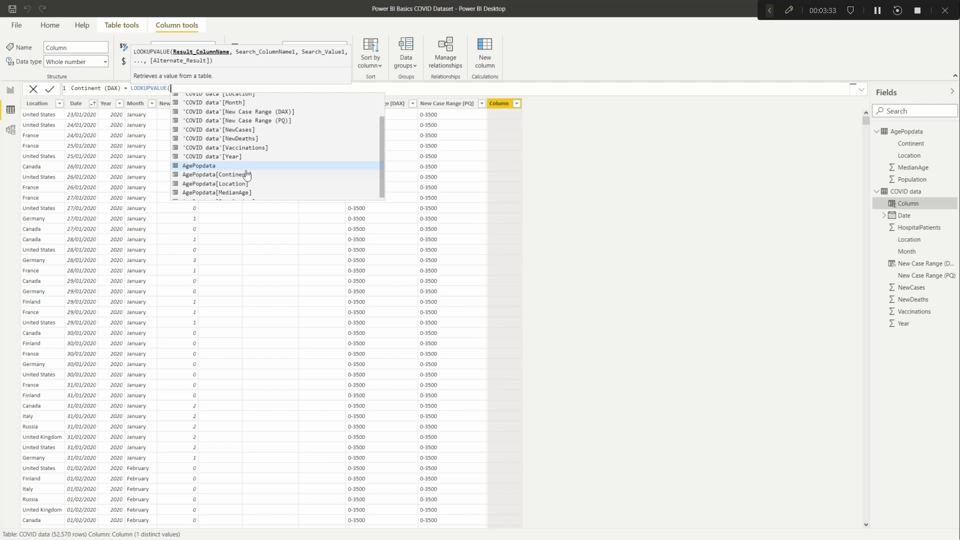
pyautogui.click(224, 174)
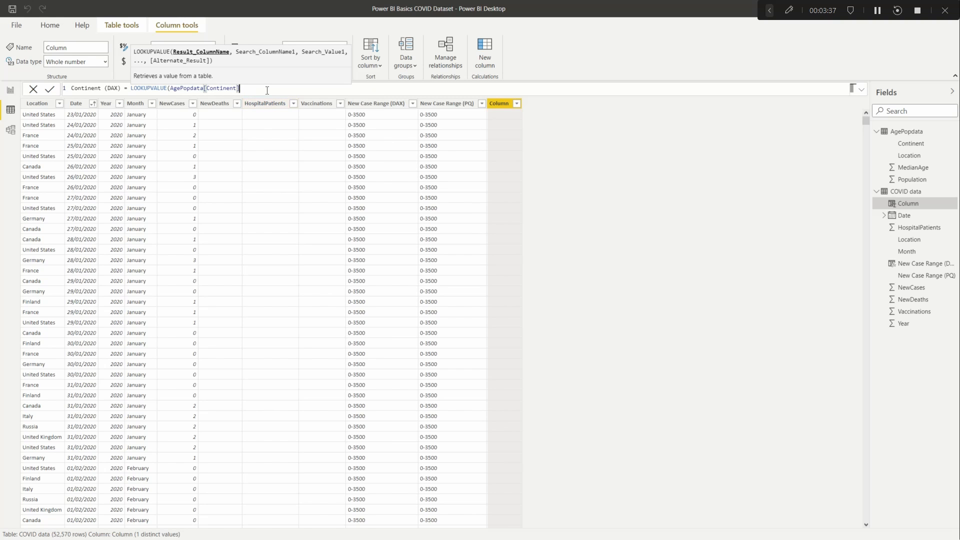
pyautogui.write(',AgePopdata[Location')
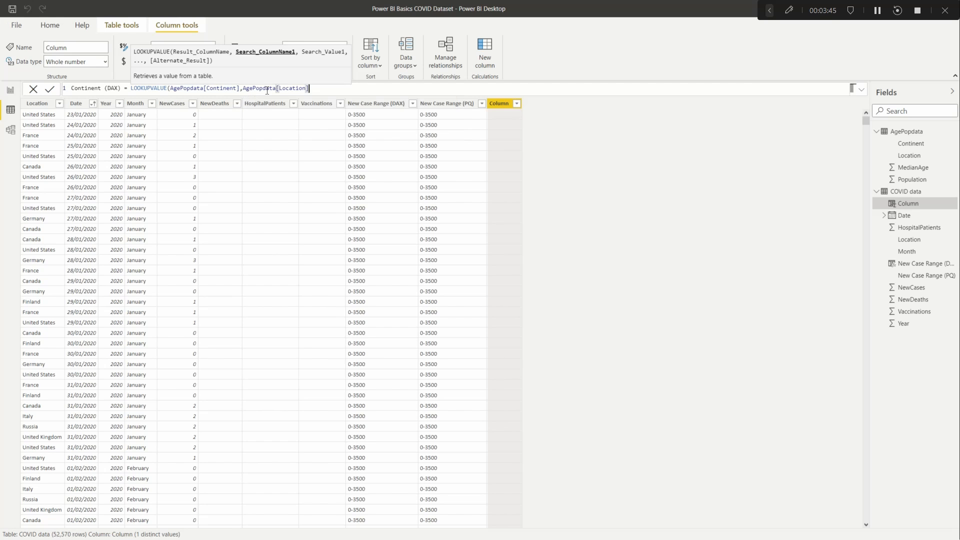
pyautogui.write(',')
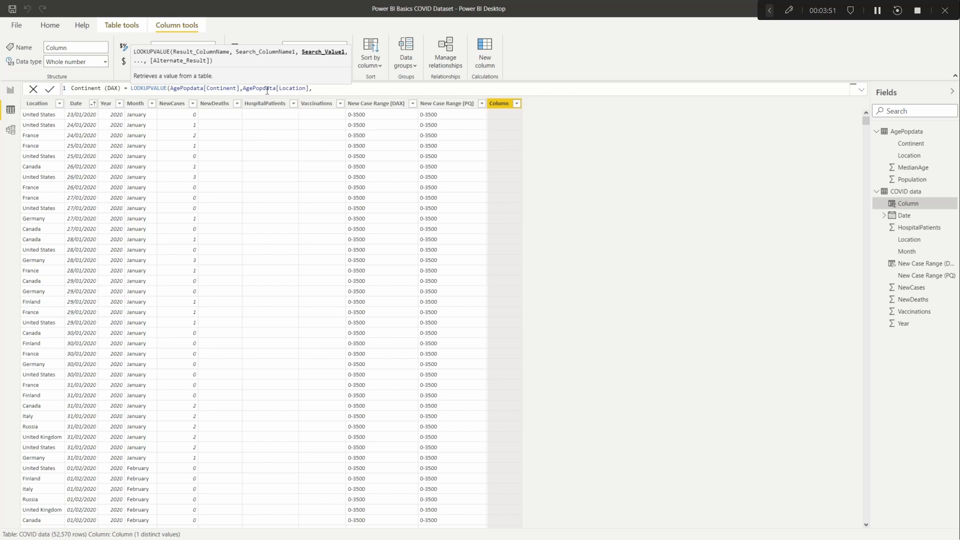
pyautogui.write('loc')
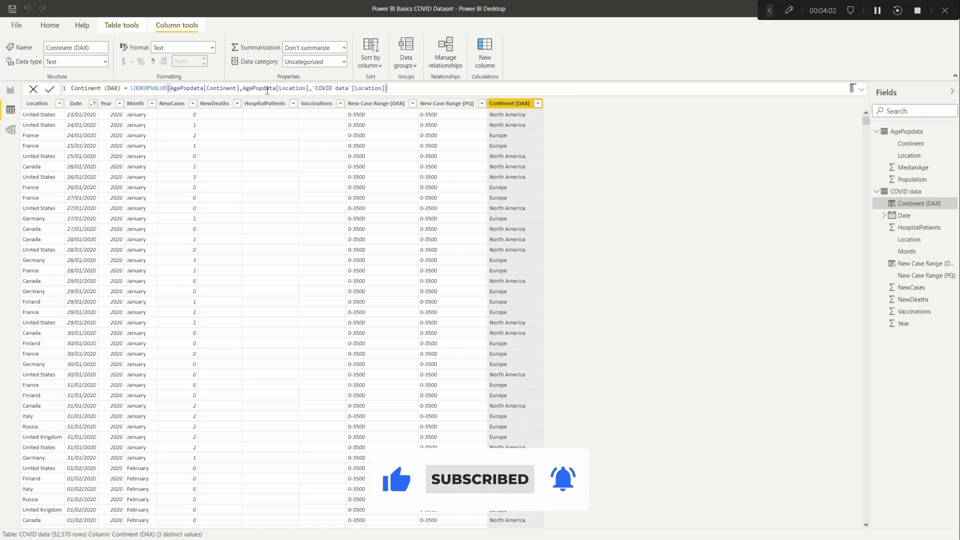
# Step: Add Continent (DAX) to the report table and open COVID data in Power Query Editor
pyautogui.click(10, 90)
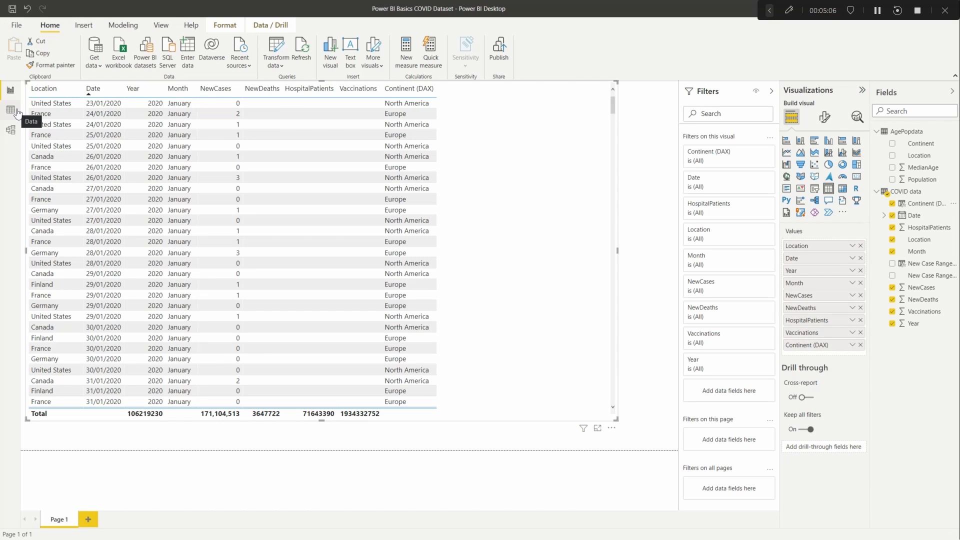
pyautogui.click(11, 111)
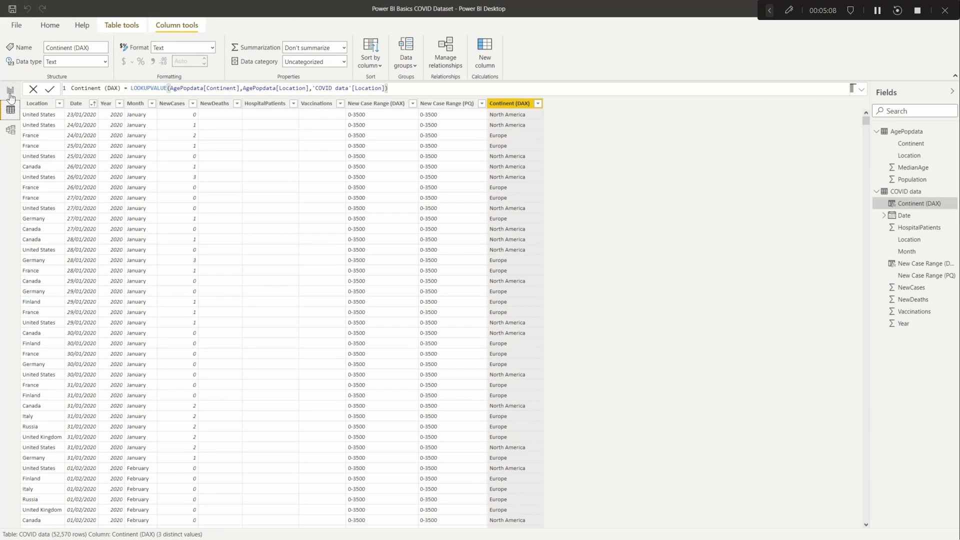
pyautogui.click(121, 25)
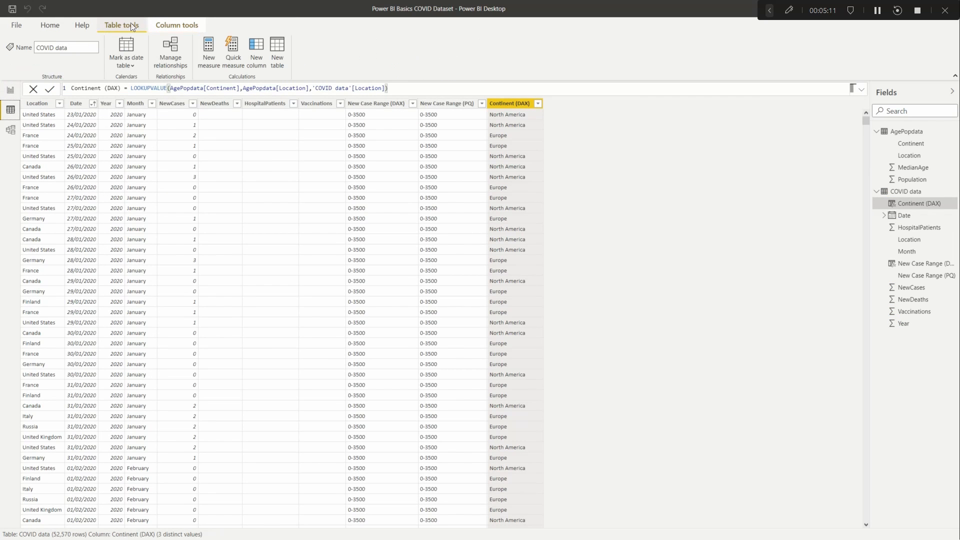
pyautogui.click(50, 25)
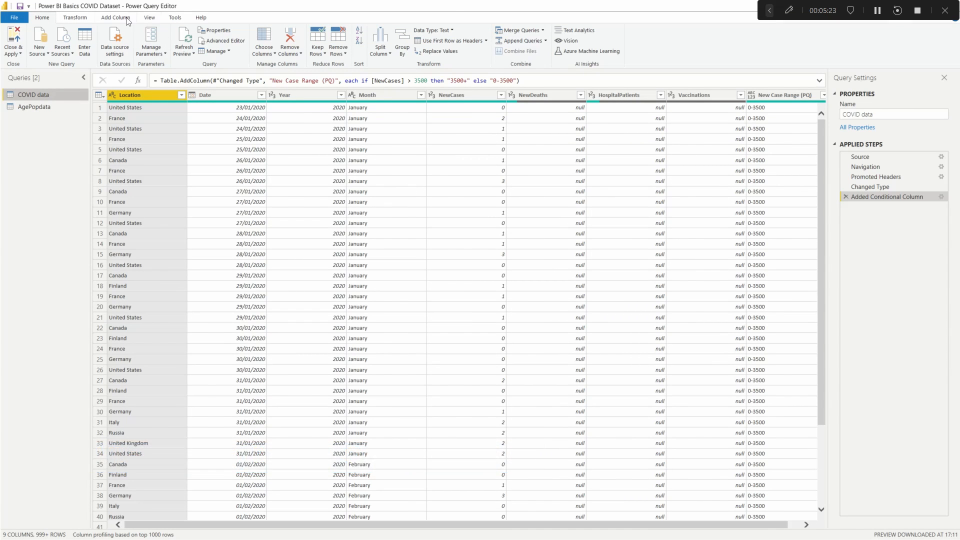
# Step: Merge AgePopdata into COVID data matching Location to Location, Left Outer join
pyautogui.click(115, 17)
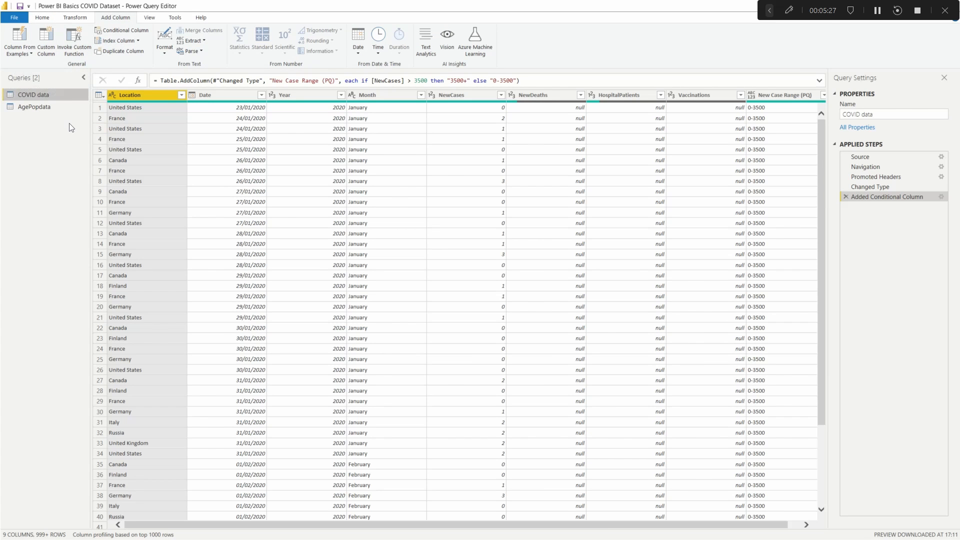
pyautogui.click(42, 17)
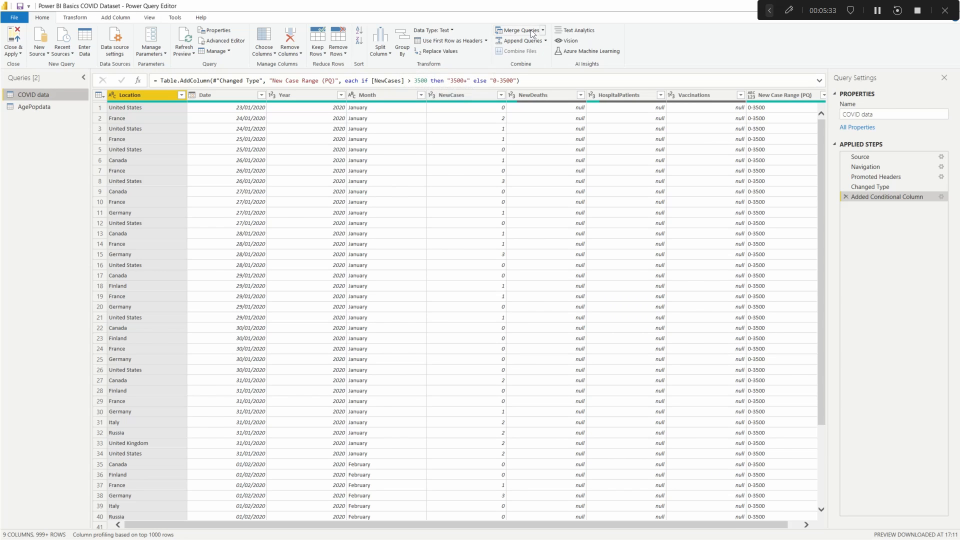
pyautogui.click(518, 30)
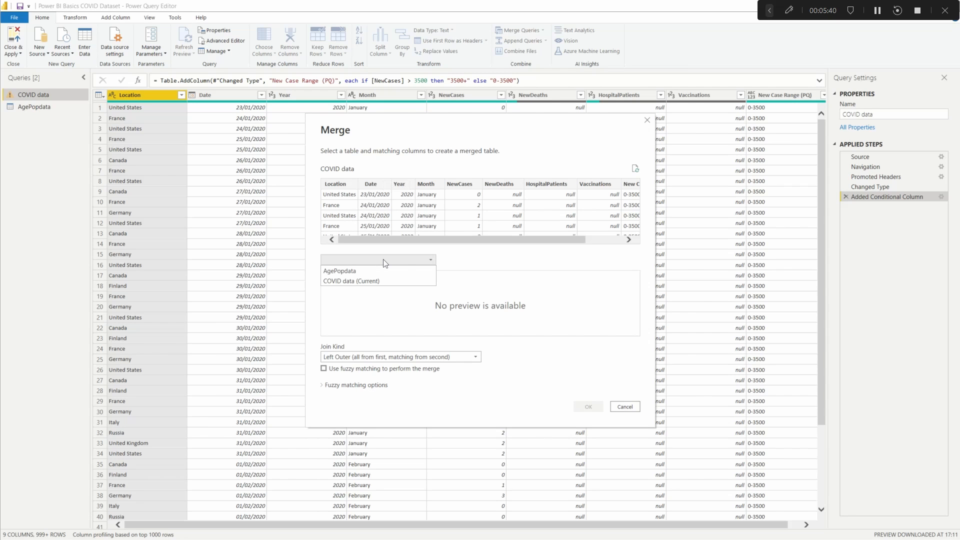
pyautogui.click(339, 271)
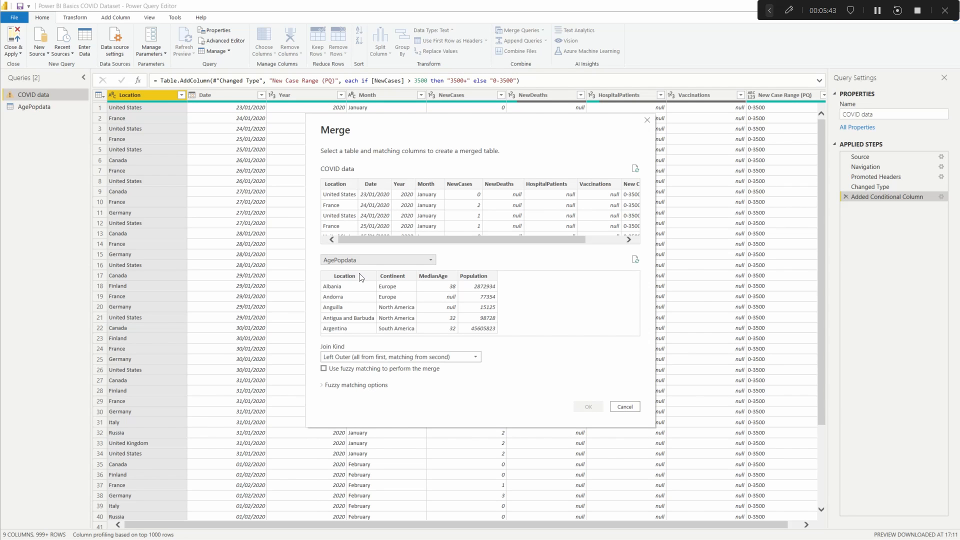
pyautogui.click(336, 184)
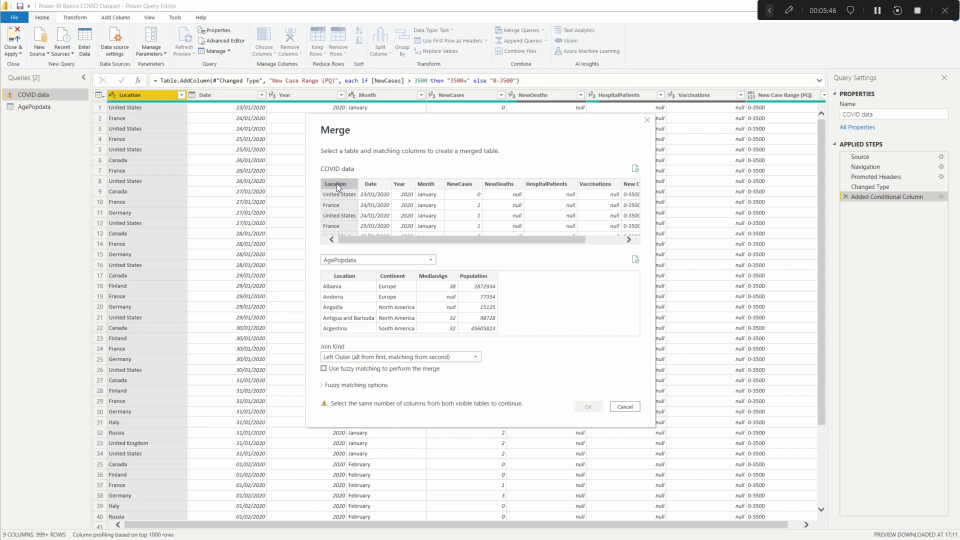
pyautogui.click(344, 275)
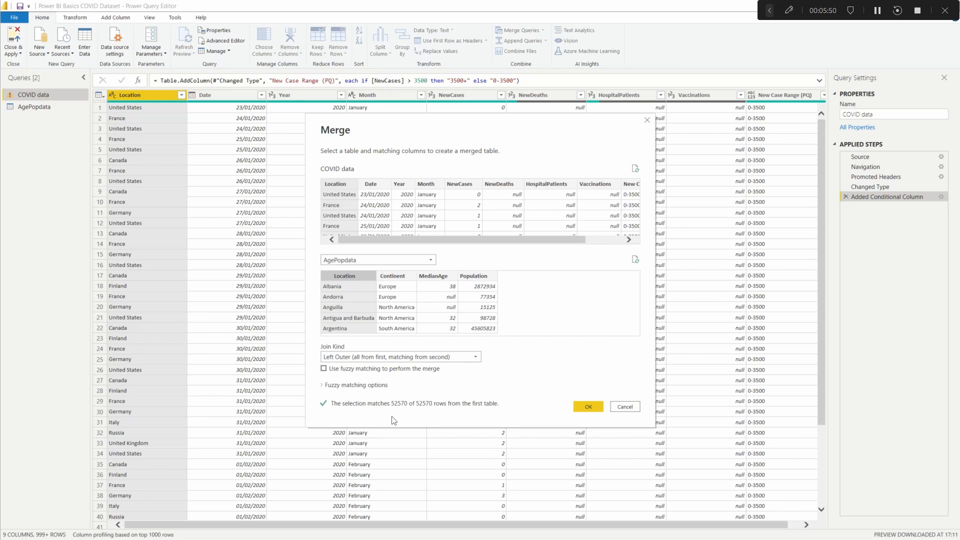
pyautogui.moveTo(483, 417)
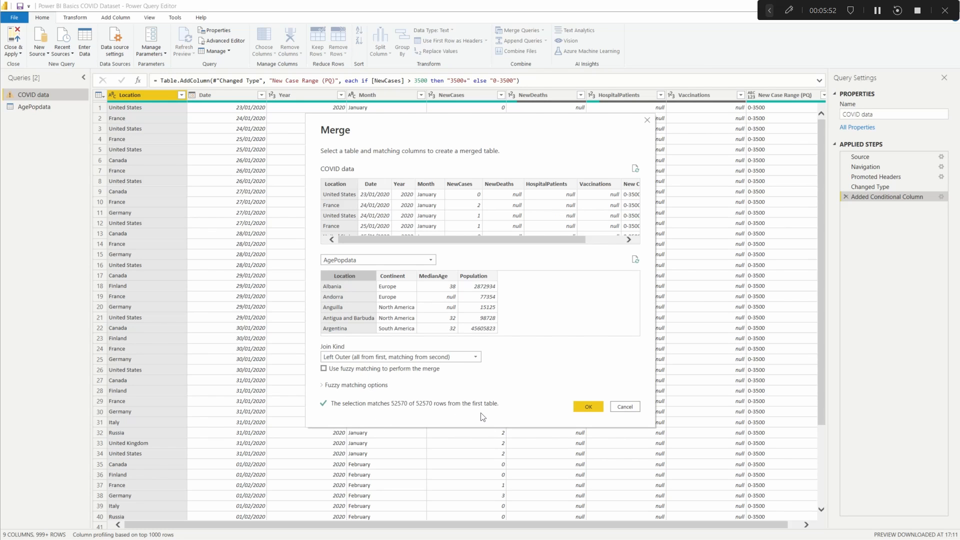
pyautogui.moveTo(378, 240)
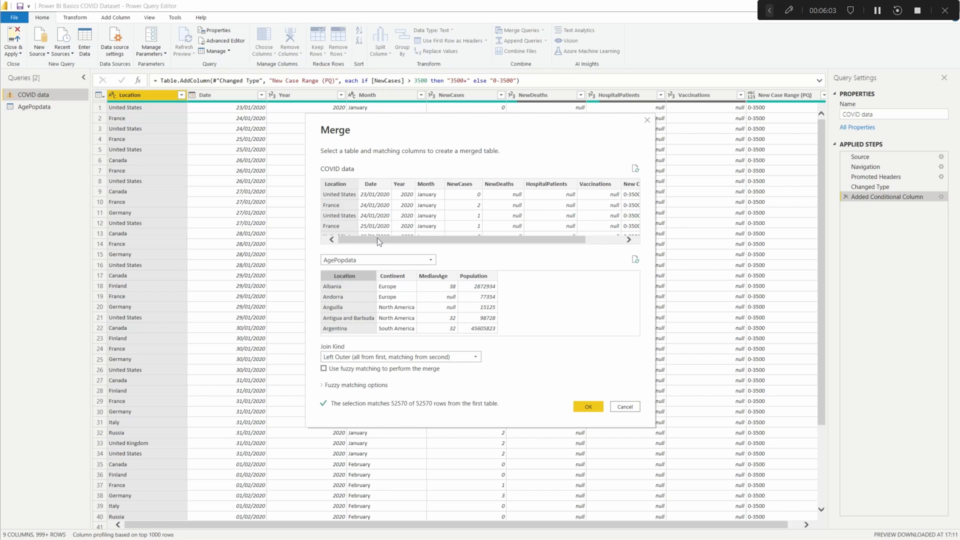
pyautogui.moveTo(455, 201)
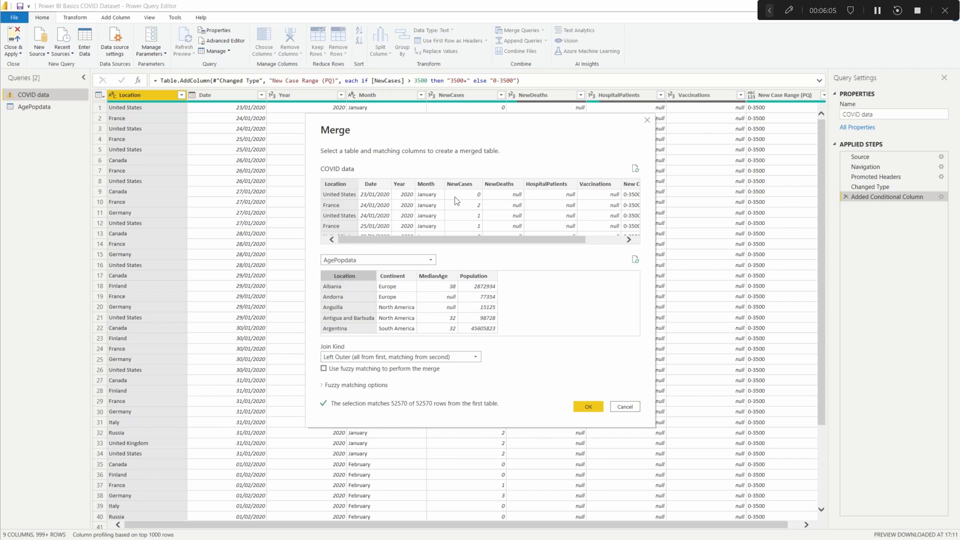
pyautogui.moveTo(423, 200)
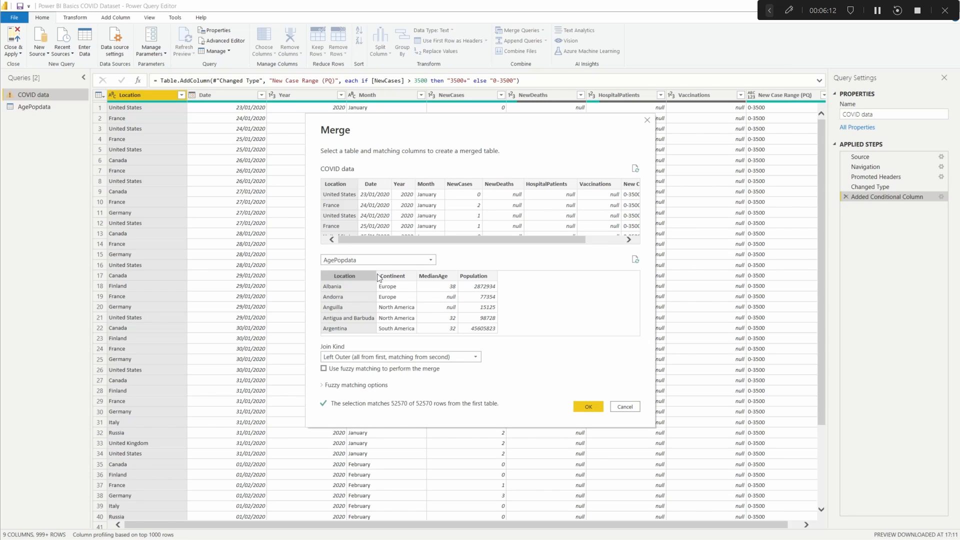
pyautogui.moveTo(345, 274)
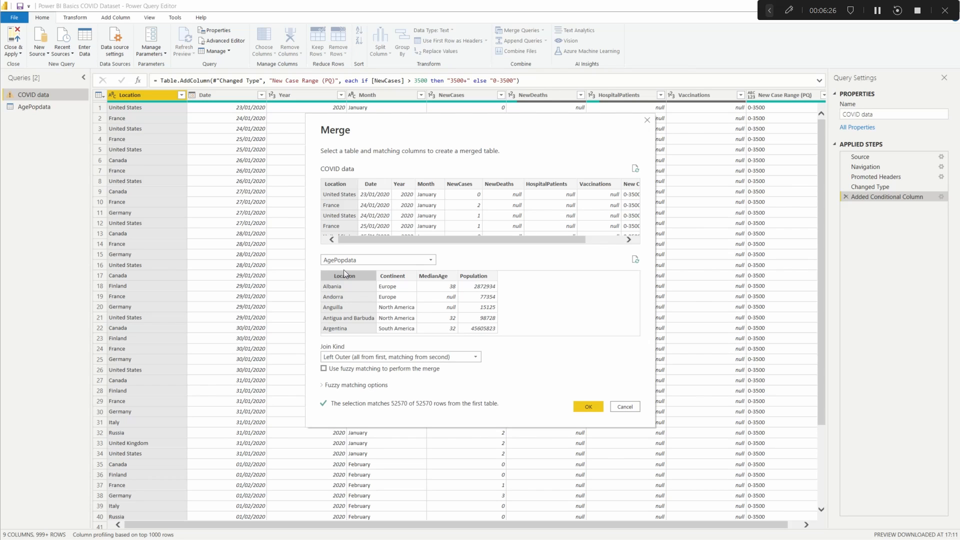
pyautogui.moveTo(376, 188)
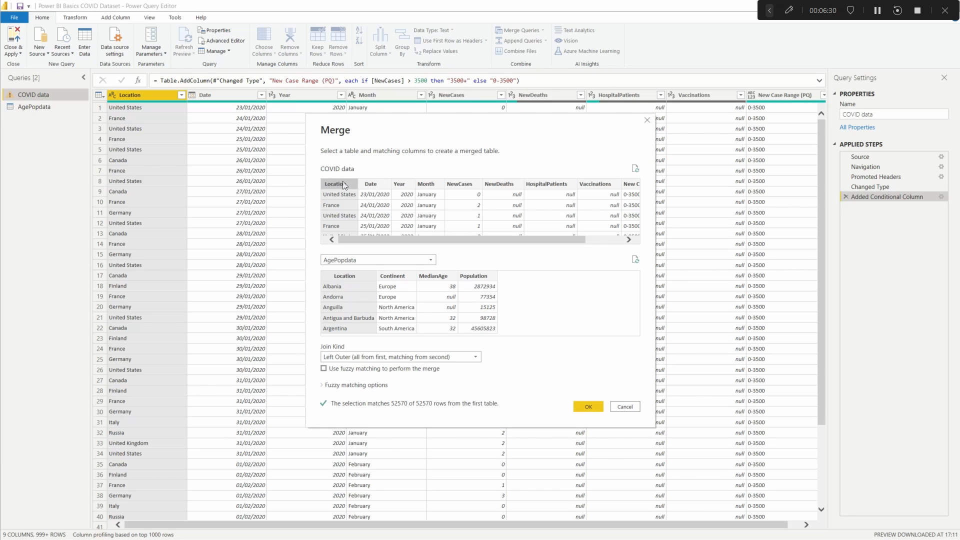
pyautogui.click(425, 184)
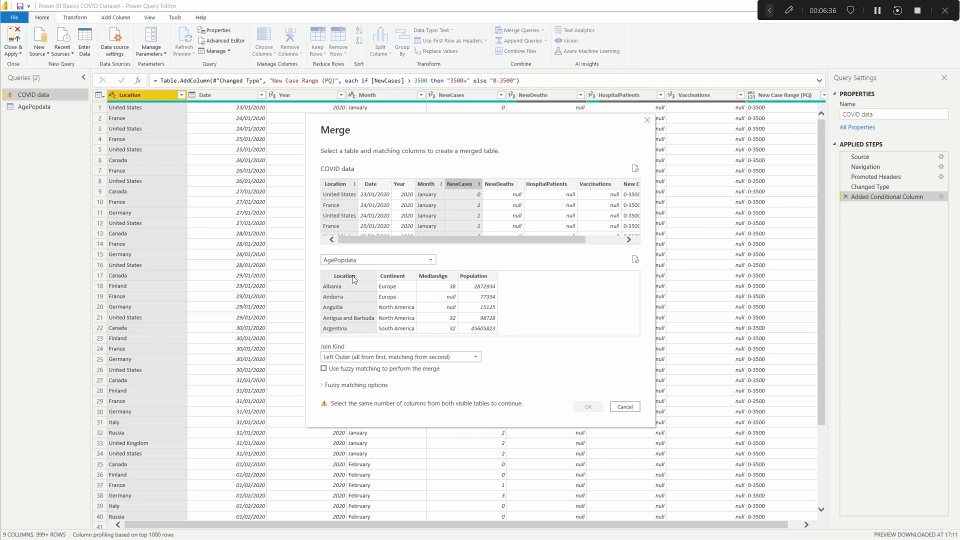
pyautogui.click(433, 275)
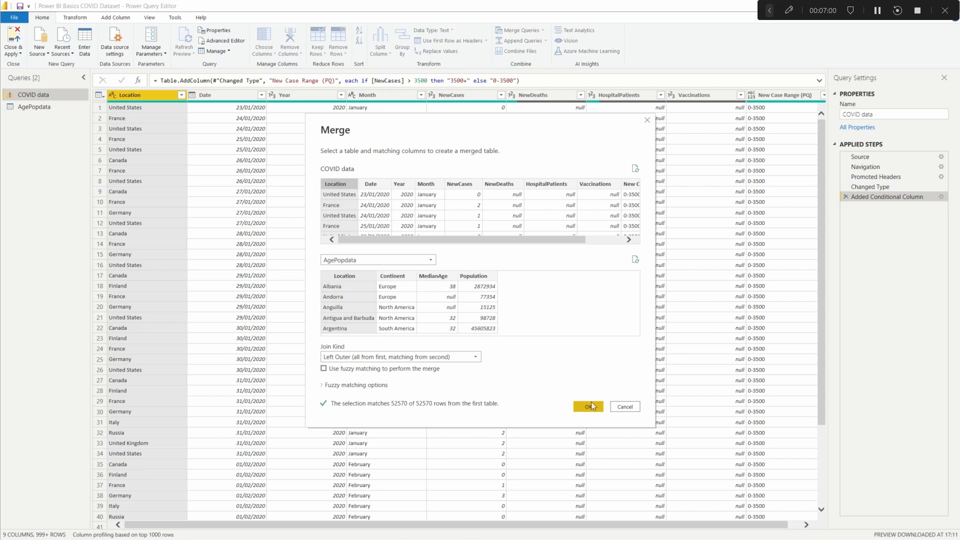
pyautogui.click(587, 406)
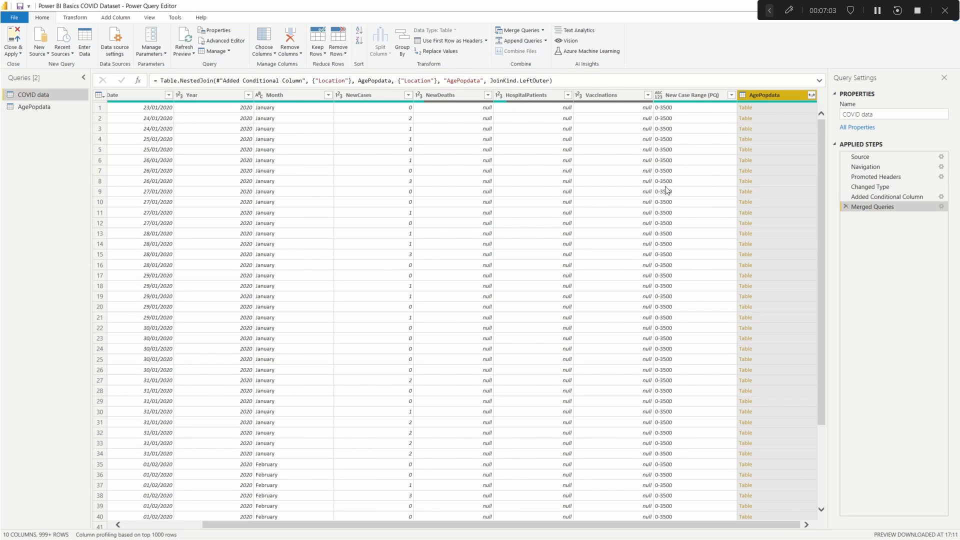
pyautogui.moveTo(826, 268)
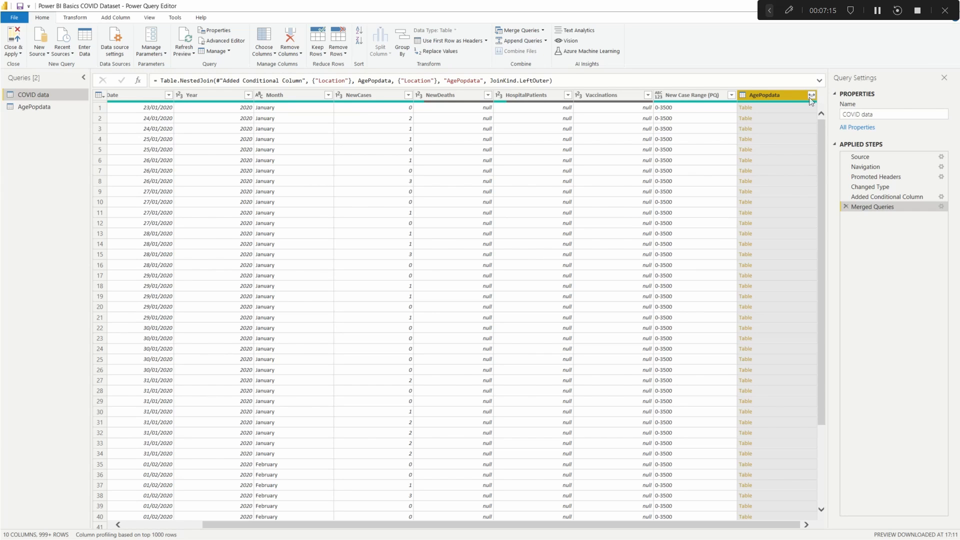
# Step: Expand AgePopdata to Continent, MedianAge and Population, excluding Location and name prefixes
pyautogui.click(811, 95)
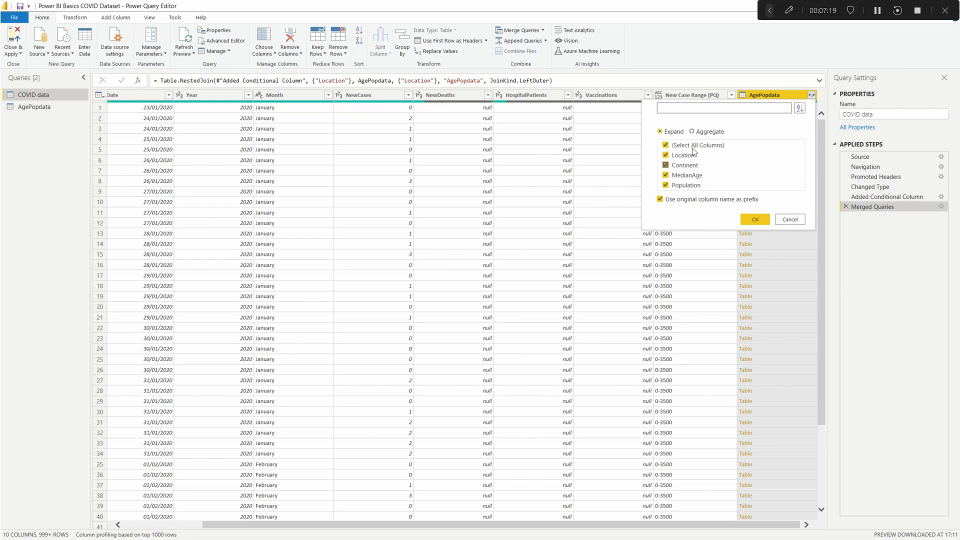
pyautogui.click(665, 155)
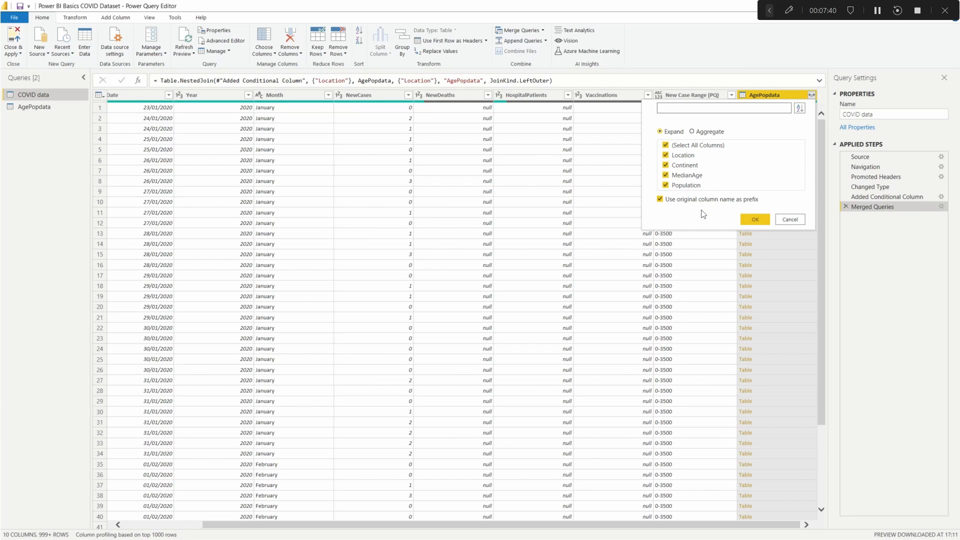
pyautogui.click(659, 199)
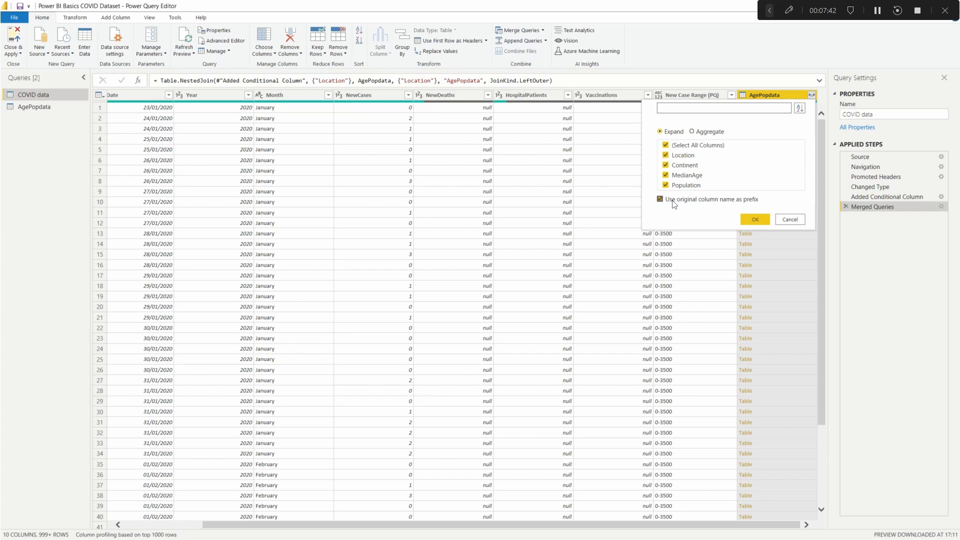
pyautogui.moveTo(707, 204)
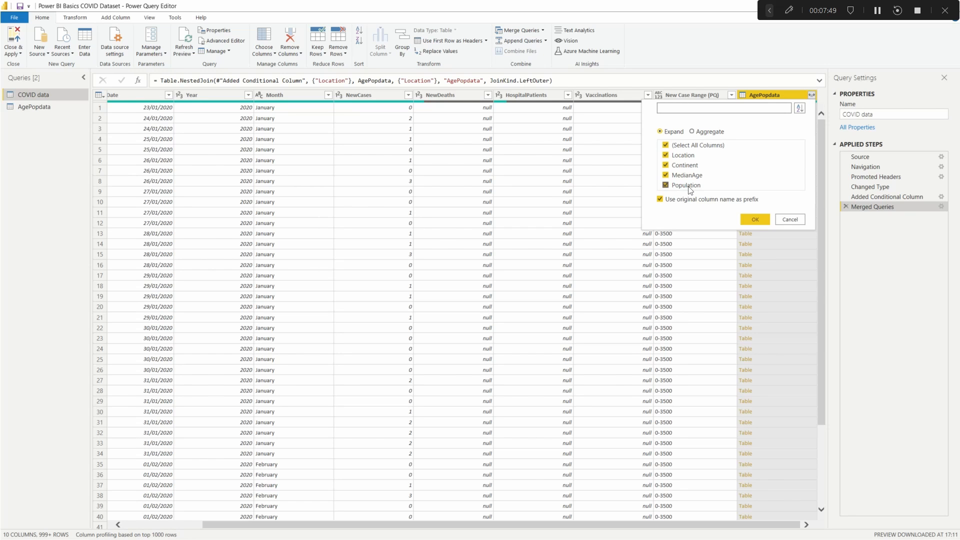
pyautogui.click(660, 199)
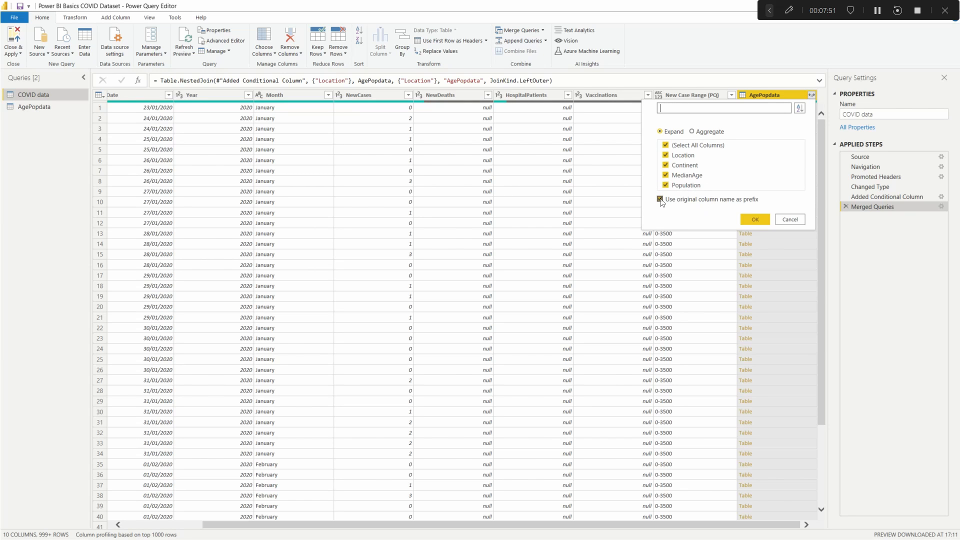
pyautogui.click(659, 199)
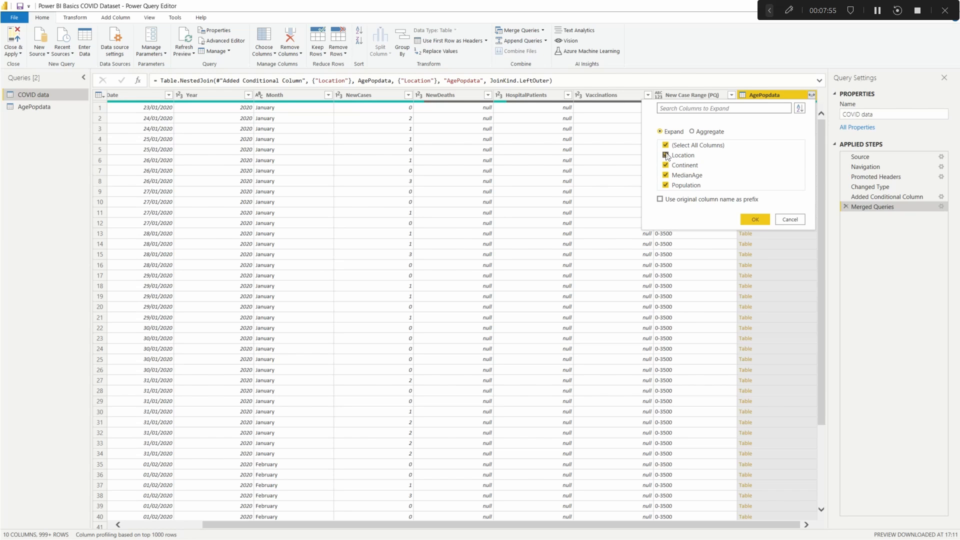
pyautogui.click(665, 155)
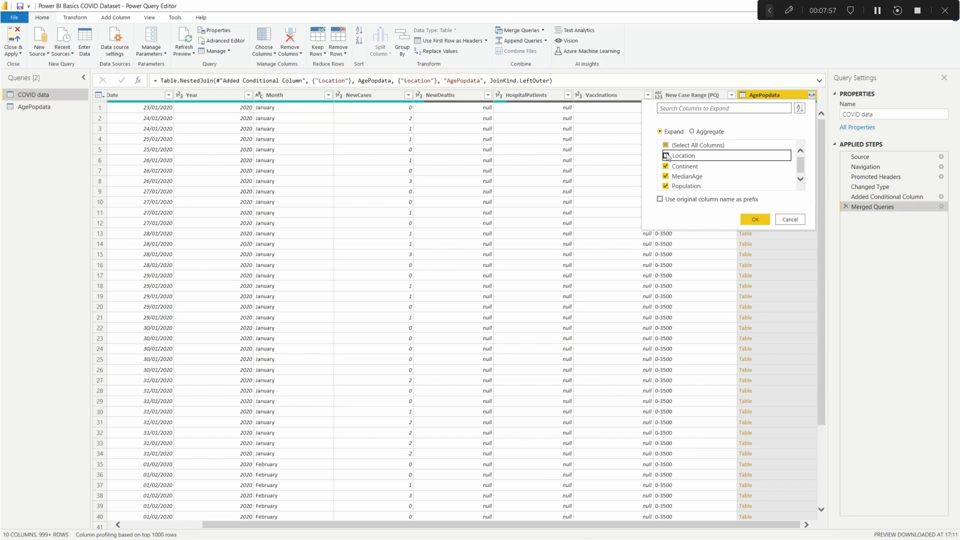
pyautogui.click(665, 155)
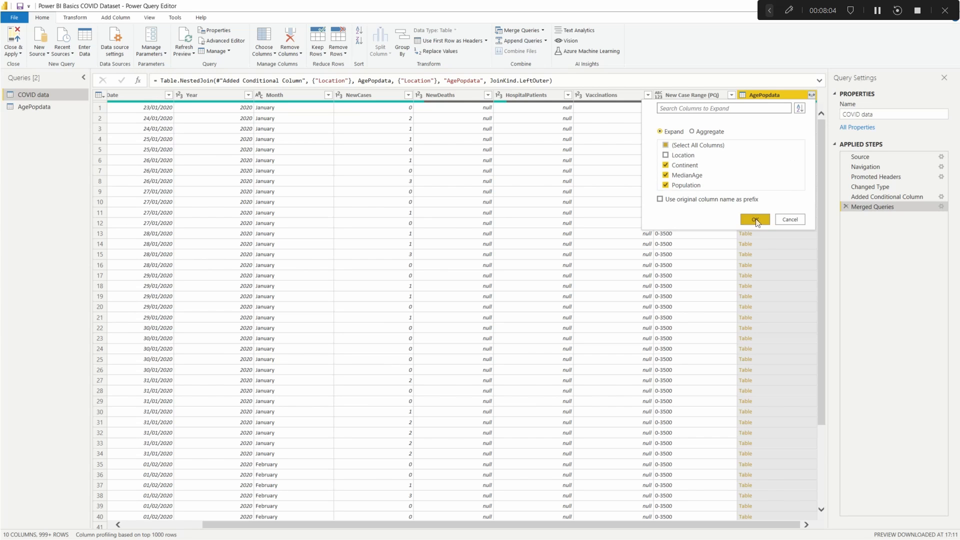
pyautogui.click(754, 219)
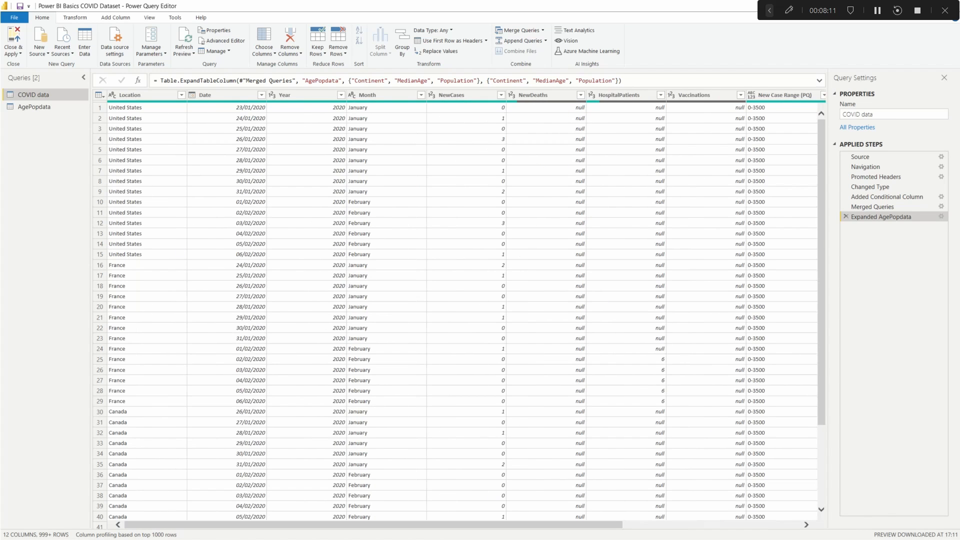
# Step: Scroll right to check the expanded Continent, MedianAge and Population values
pyautogui.hscroll(3)
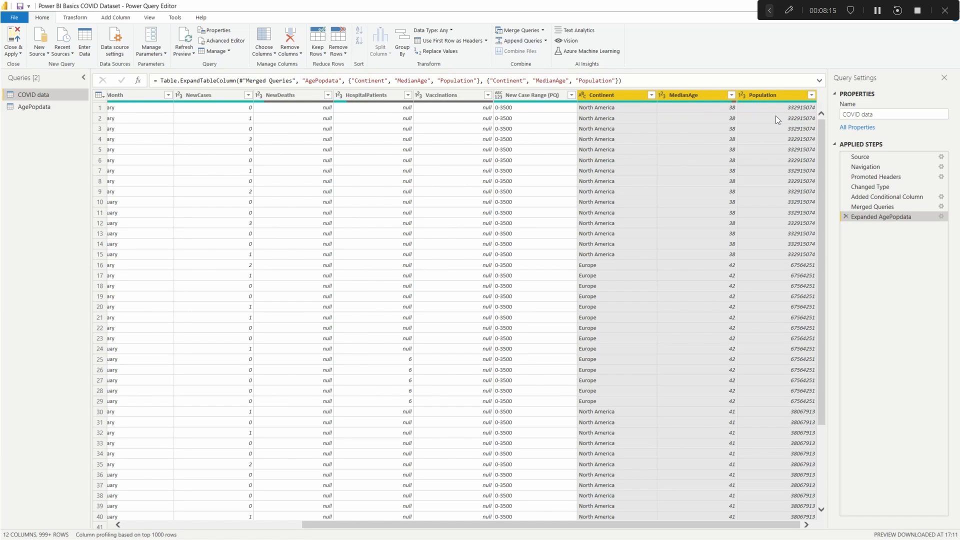
pyautogui.moveTo(39, 43)
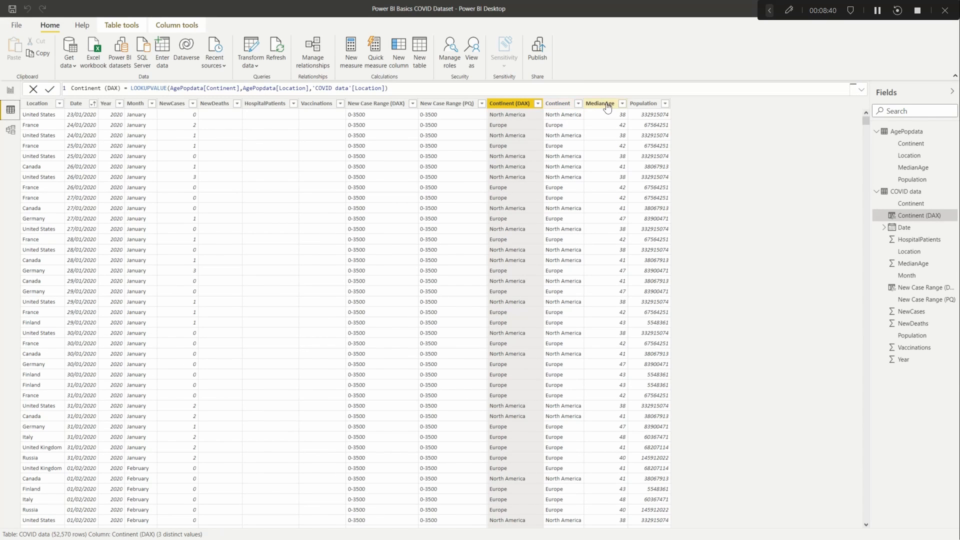
pyautogui.moveTo(646, 110)
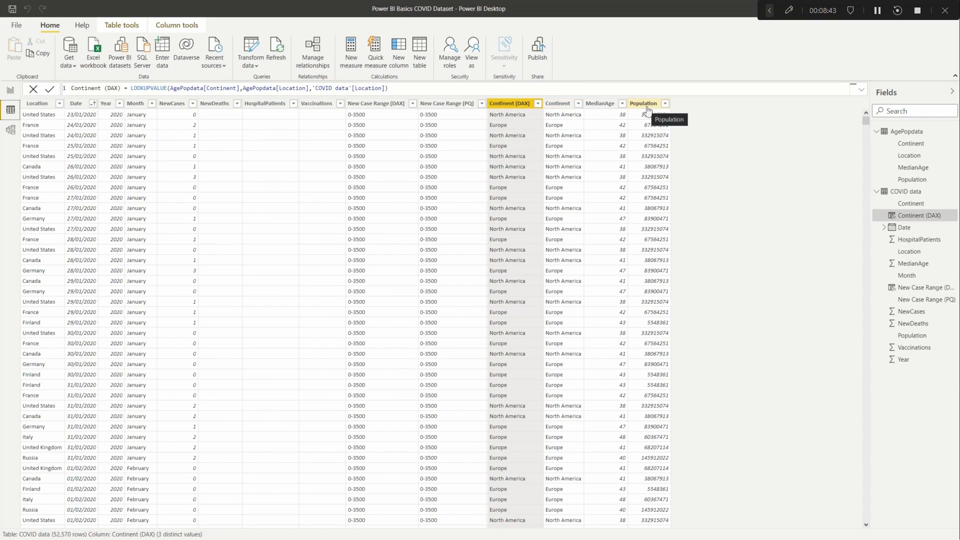
pyautogui.moveTo(557, 110)
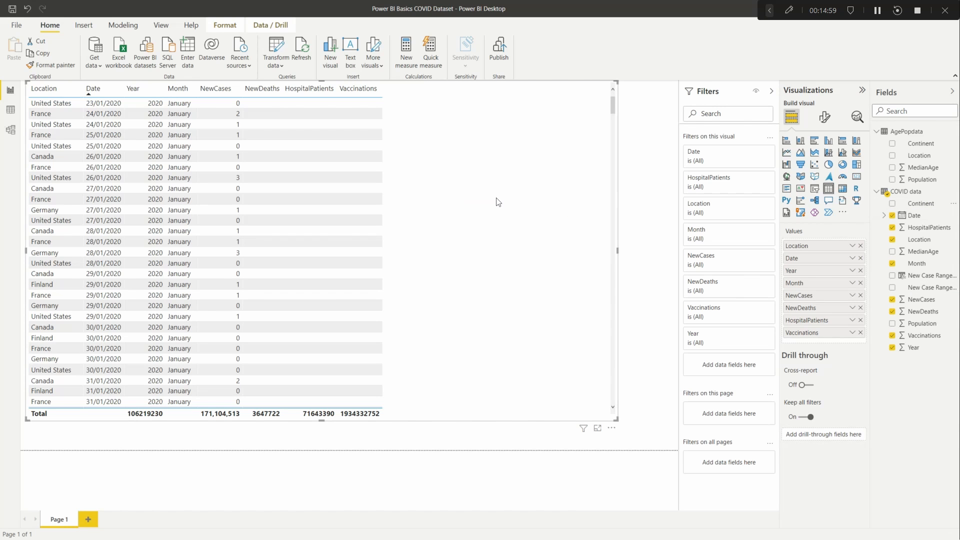
# Step: Add Continent to the report table and view the COVID data rows
pyautogui.click(892, 204)
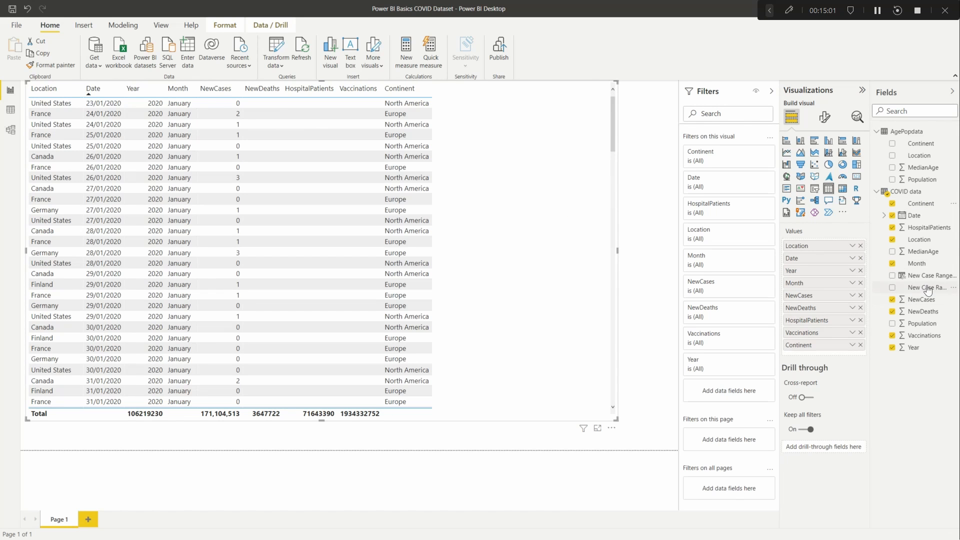
pyautogui.click(893, 251)
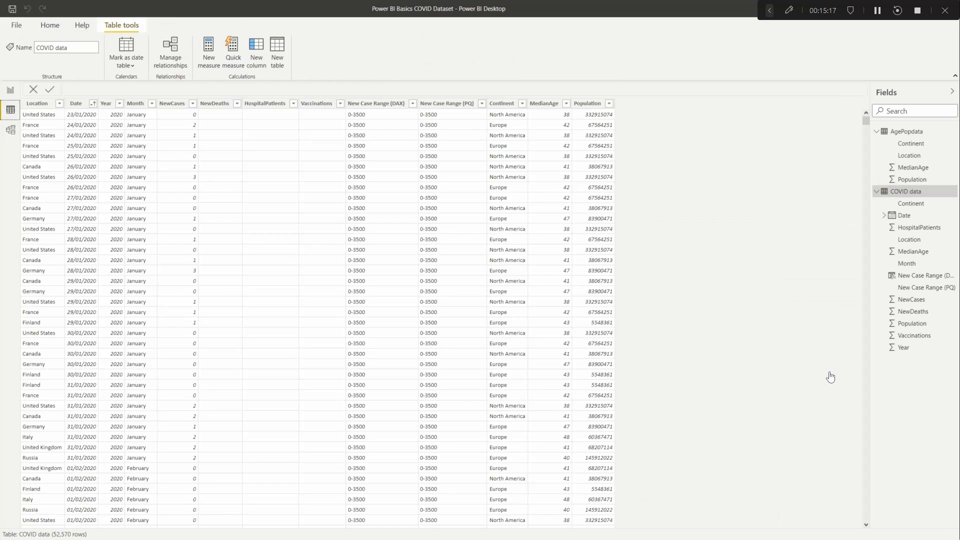
pyautogui.moveTo(668, 151)
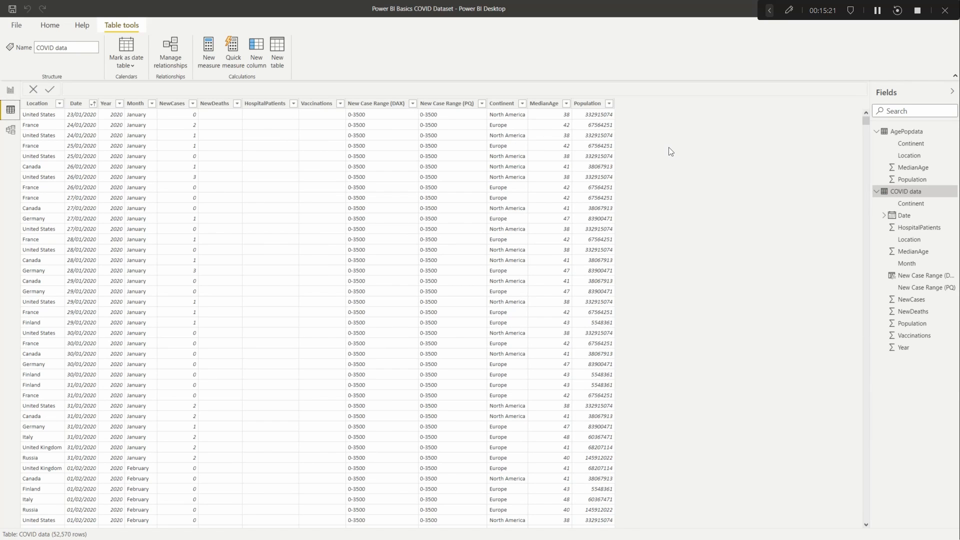
pyautogui.moveTo(10, 90)
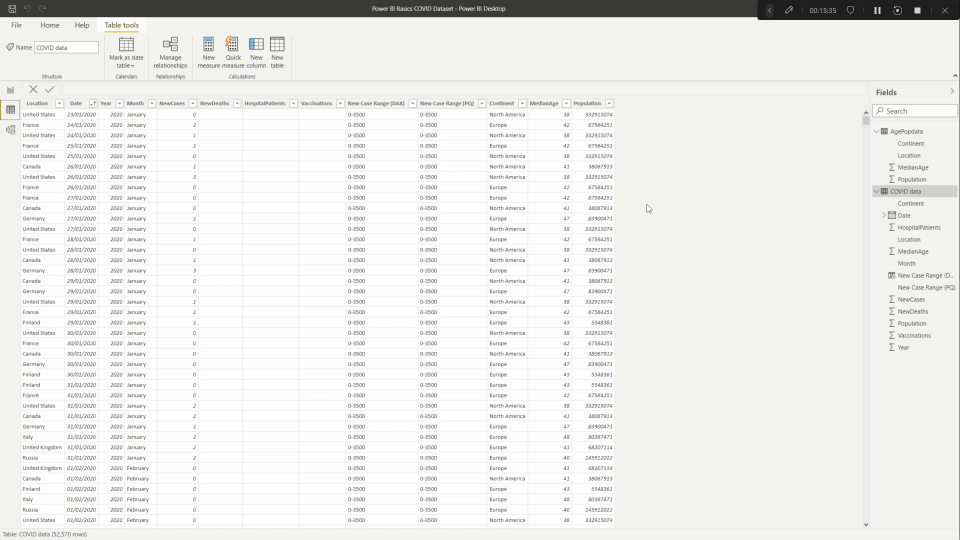
pyautogui.moveTo(574, 118)
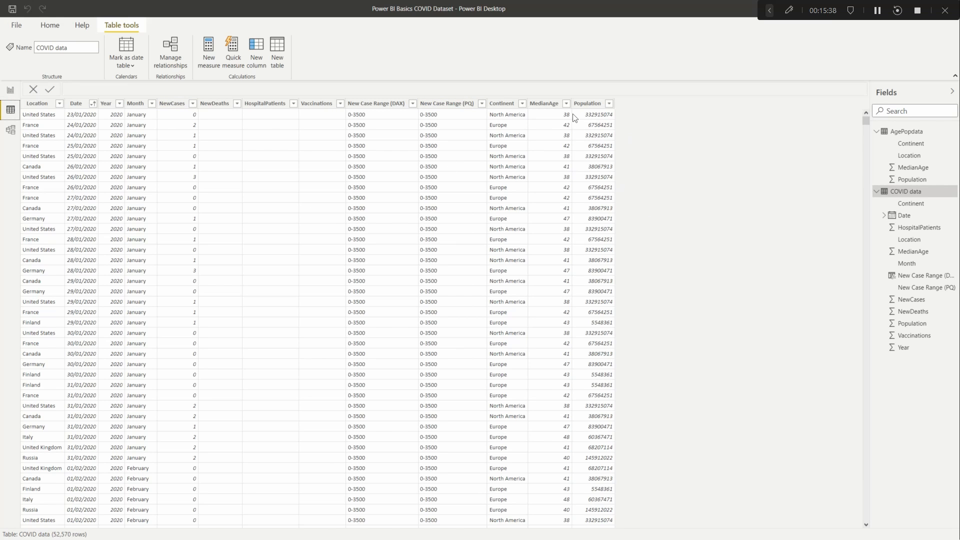
pyautogui.moveTo(685, 417)
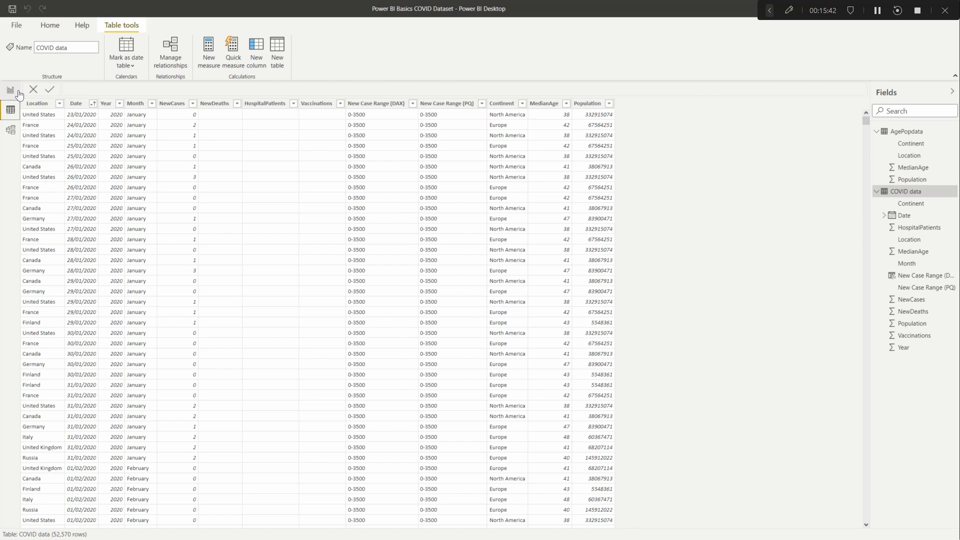
# Step: Open Model view showing the COVID data and AgePopdata tables
pyautogui.click(11, 90)
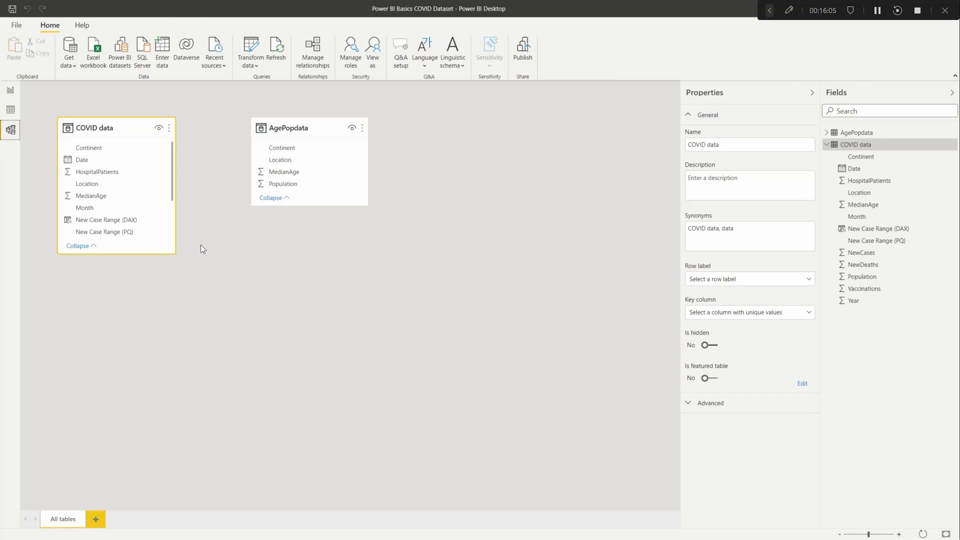
pyautogui.moveTo(318, 198)
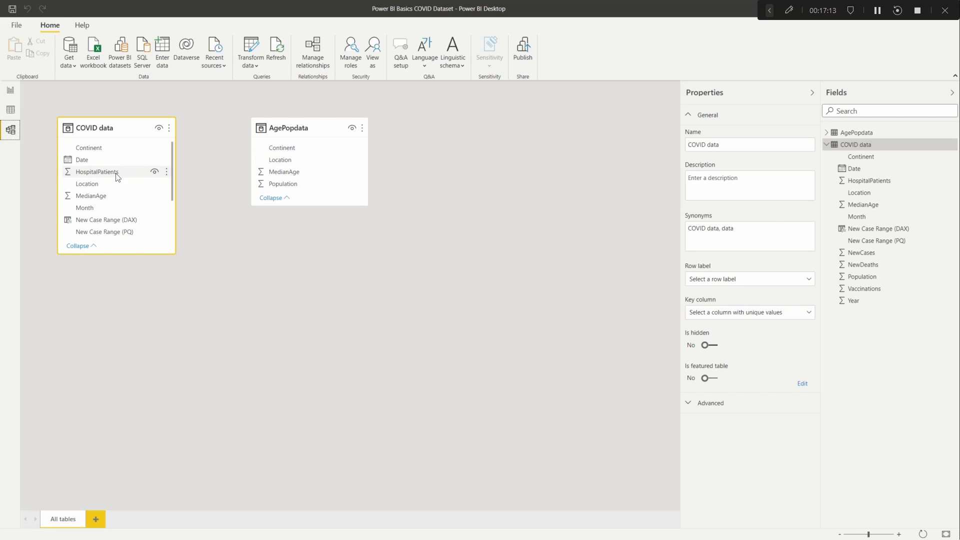
pyautogui.moveTo(316, 171)
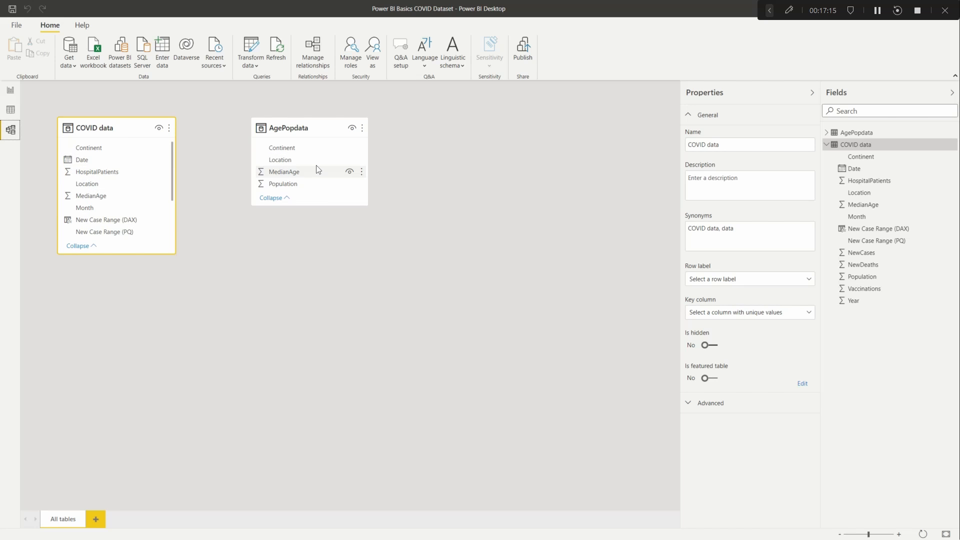
pyautogui.moveTo(309, 183)
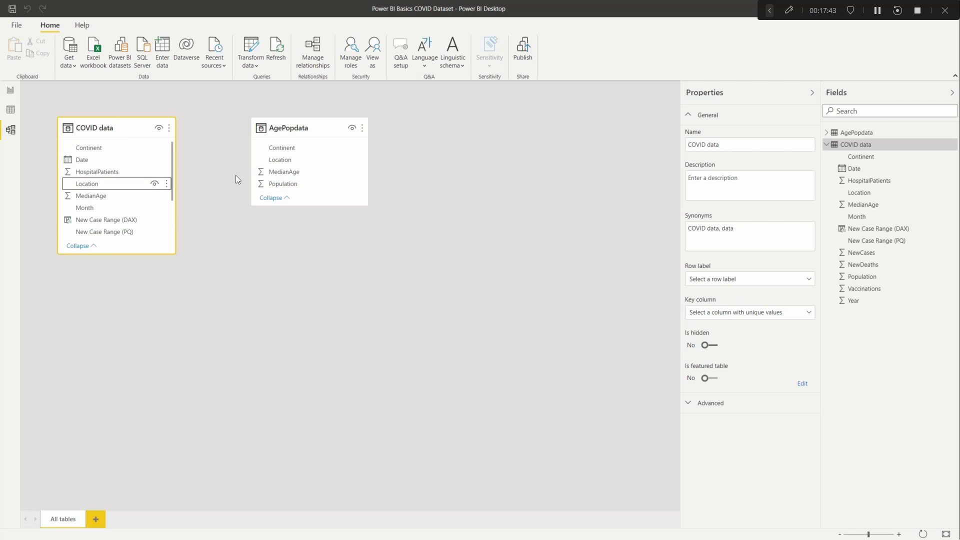
pyautogui.moveTo(314, 125)
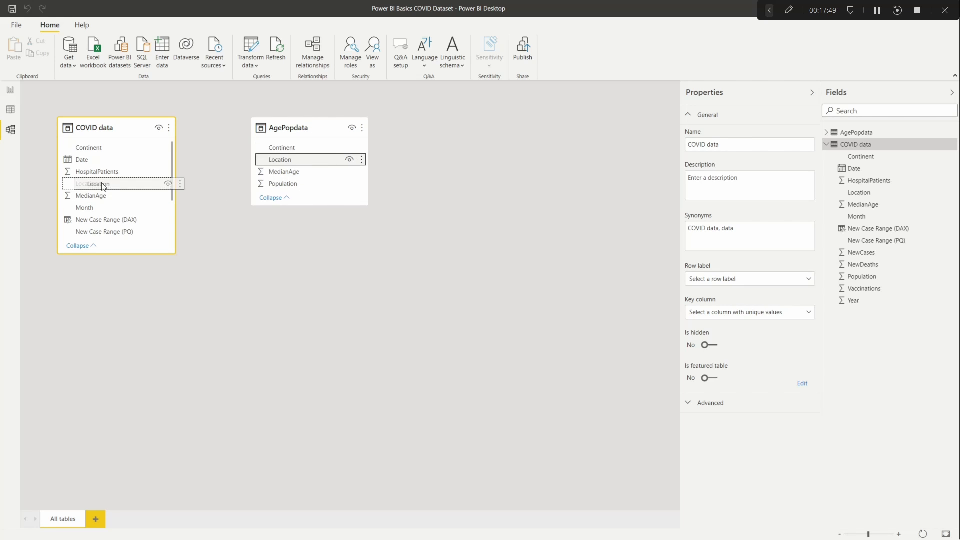
# Step: Link COVID data Location to AgePopdata Location as an active many-to-one relationship
pyautogui.moveTo(87, 183); pyautogui.dragTo(280, 159)
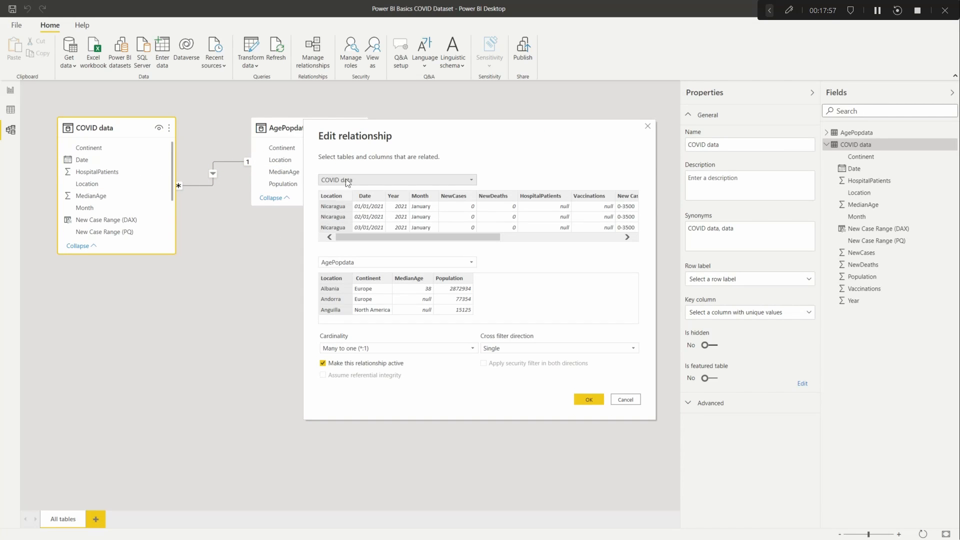
pyautogui.moveTo(323, 156)
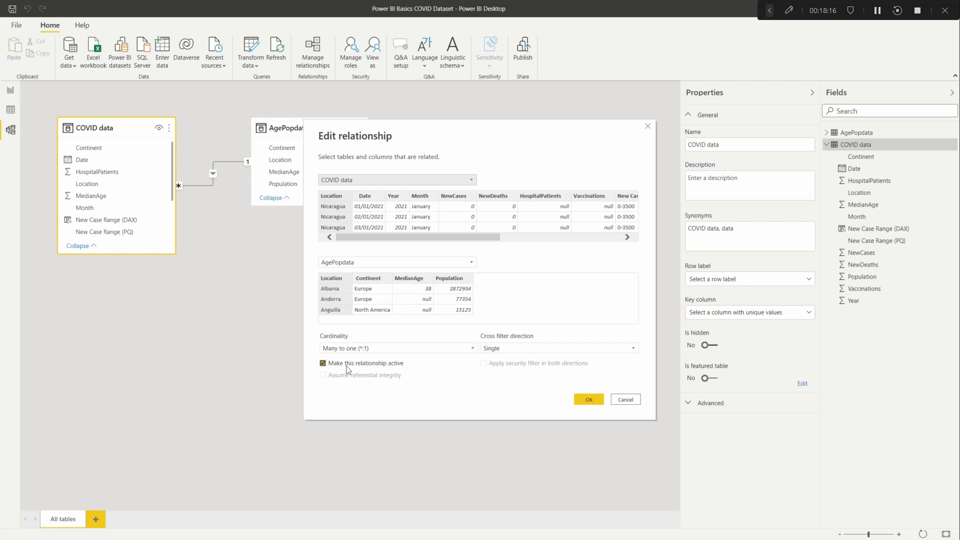
pyautogui.click(324, 363)
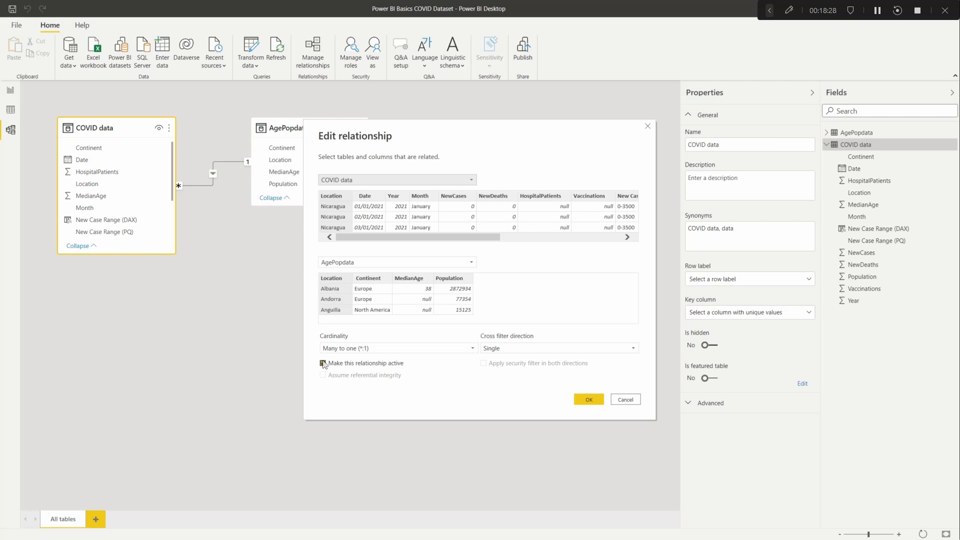
pyautogui.click(324, 363)
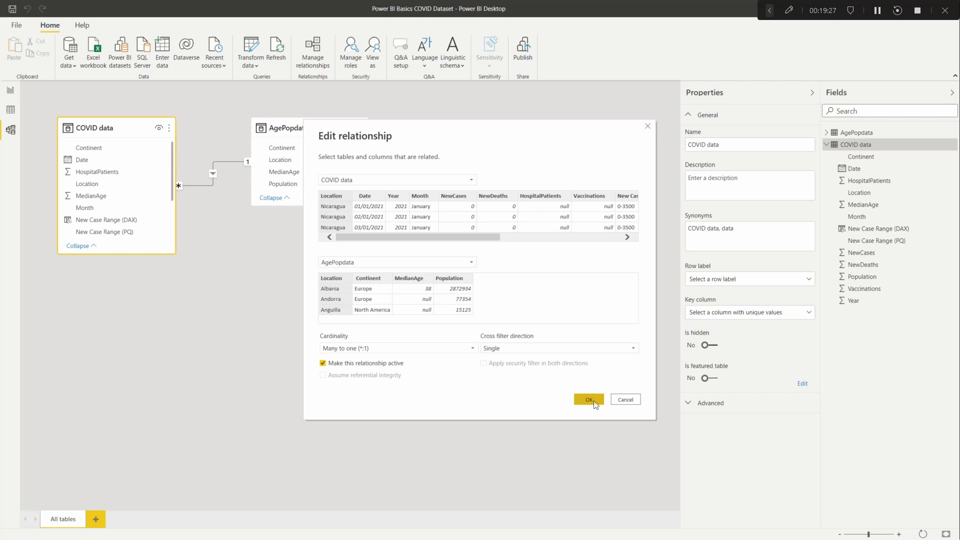
pyautogui.click(588, 399)
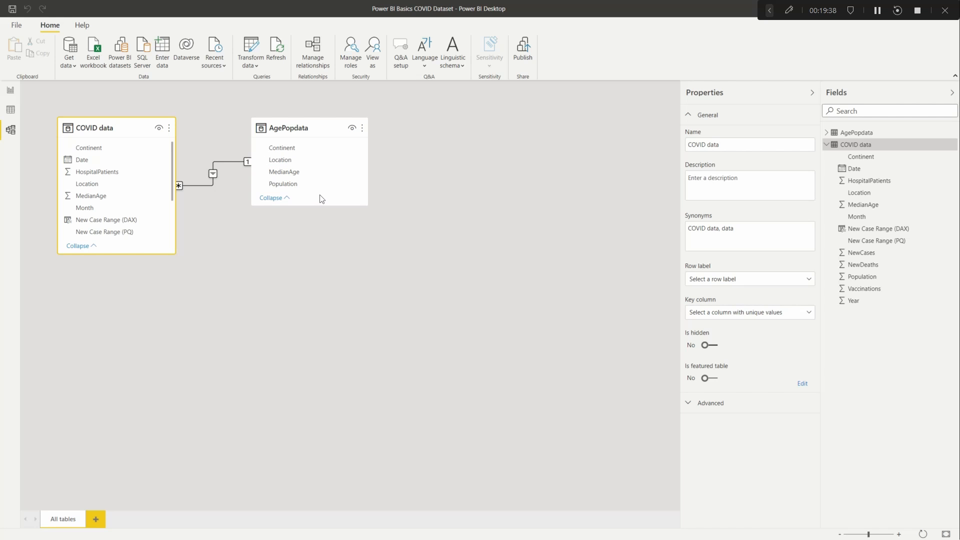
pyautogui.moveTo(17, 92)
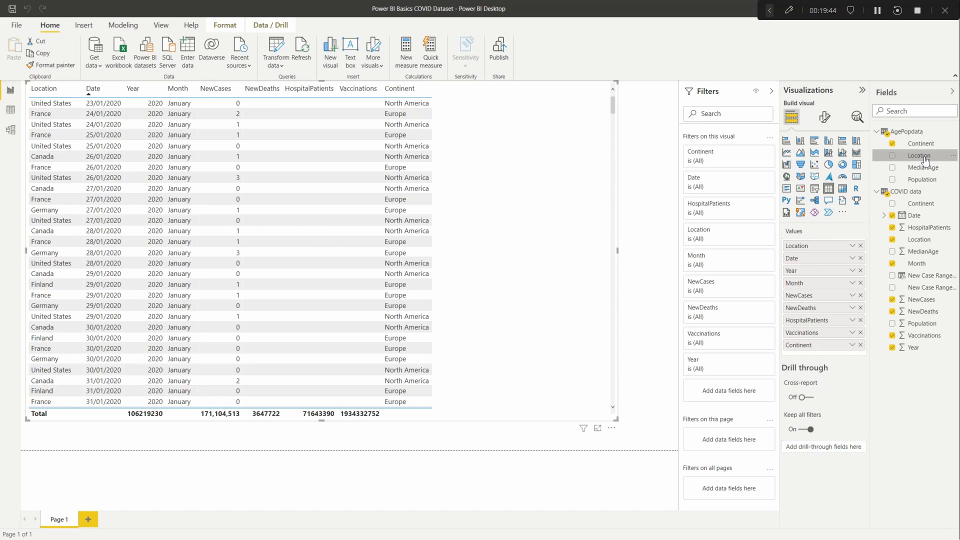
# Step: Tick AgePopdata's MedianAge field to add a MedianAge column to the table
pyautogui.click(918, 155)
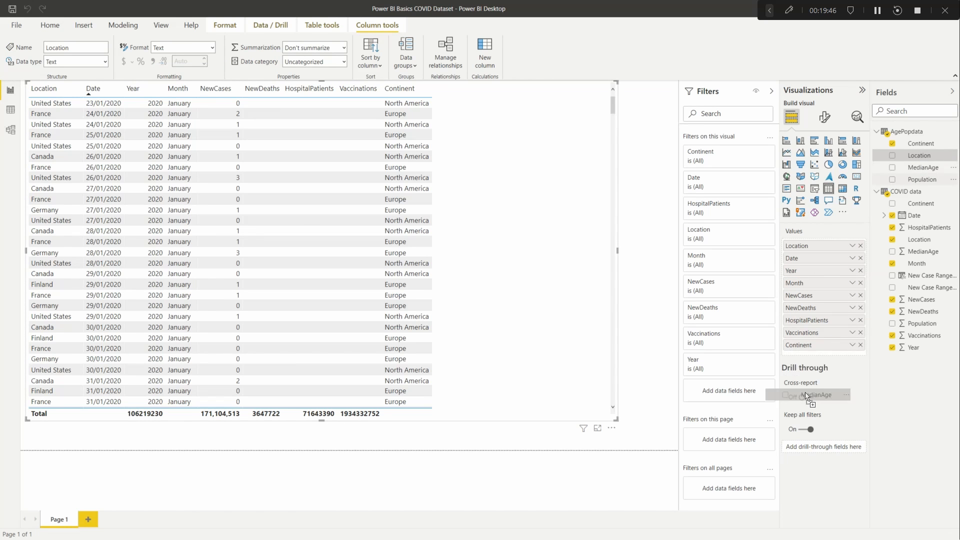
pyautogui.click(892, 167)
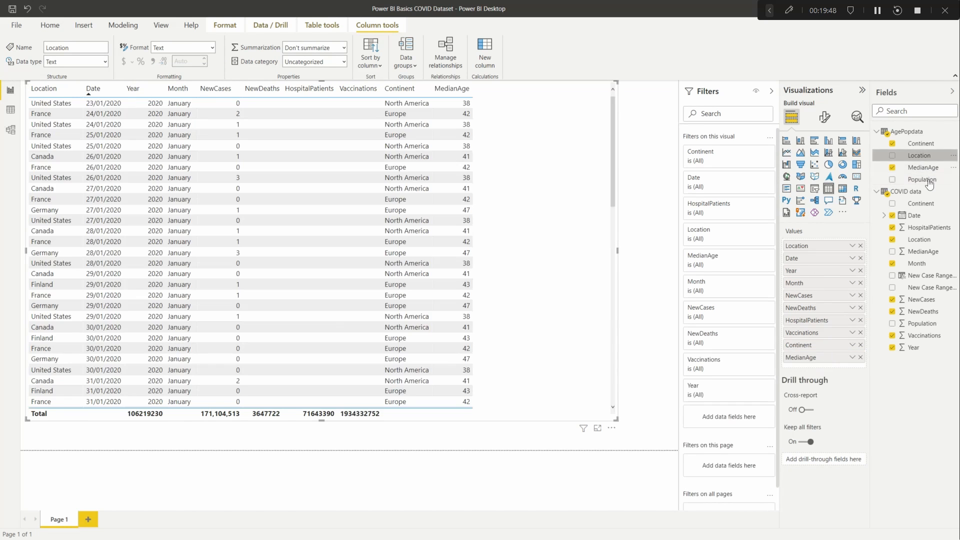